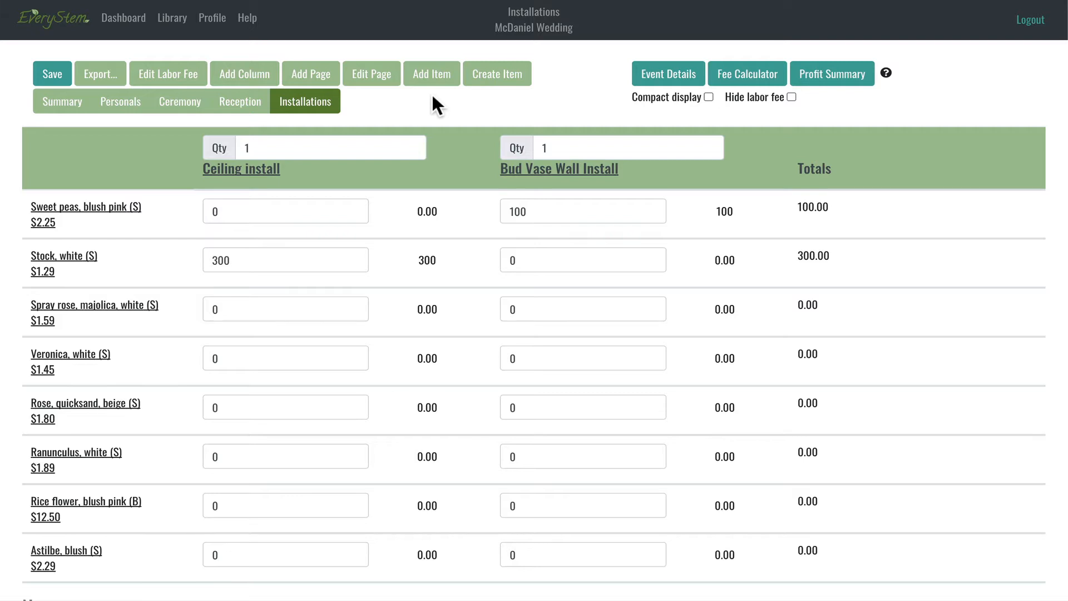
{"action": "mouse_move", "coordinate": [431, 74]}
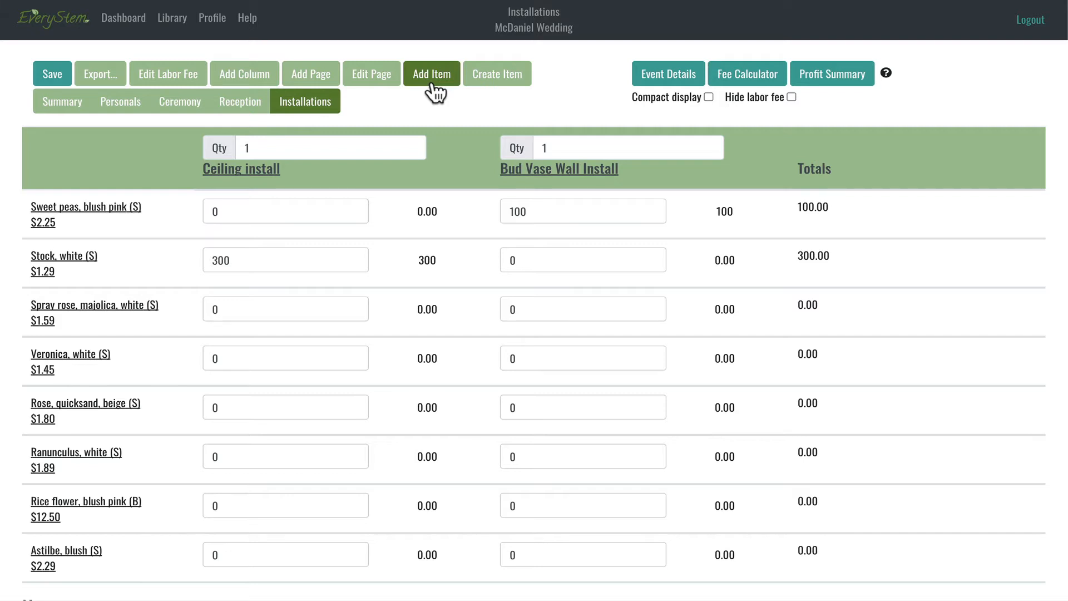
Step: Search the existing items for Gardenia
{"action": "left_click", "coordinate": [432, 73]}
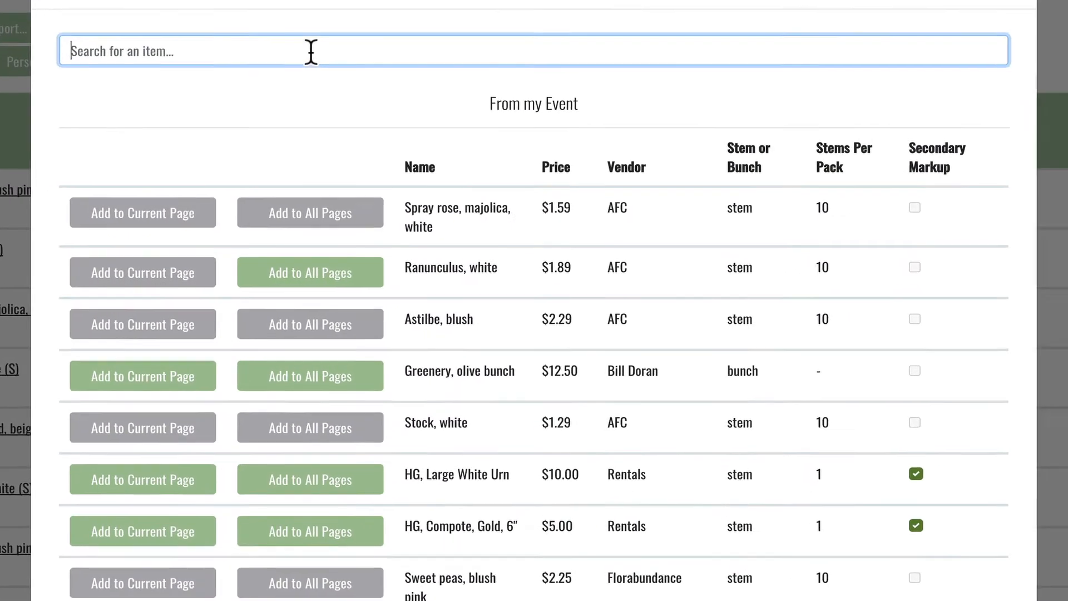
{"action": "type", "text": "Gar"}
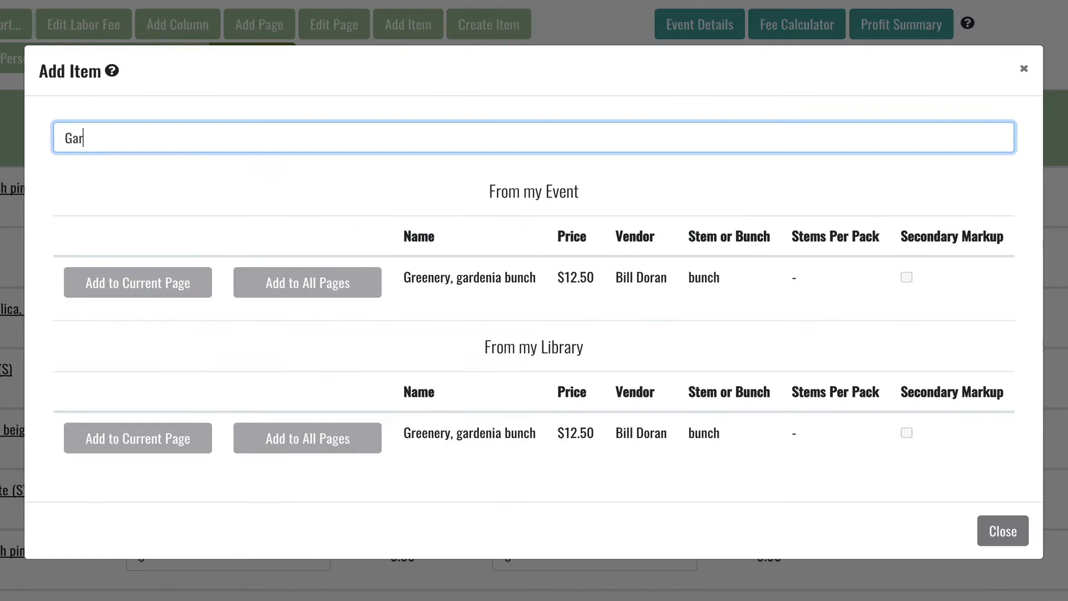
{"action": "type", "text": "denia"}
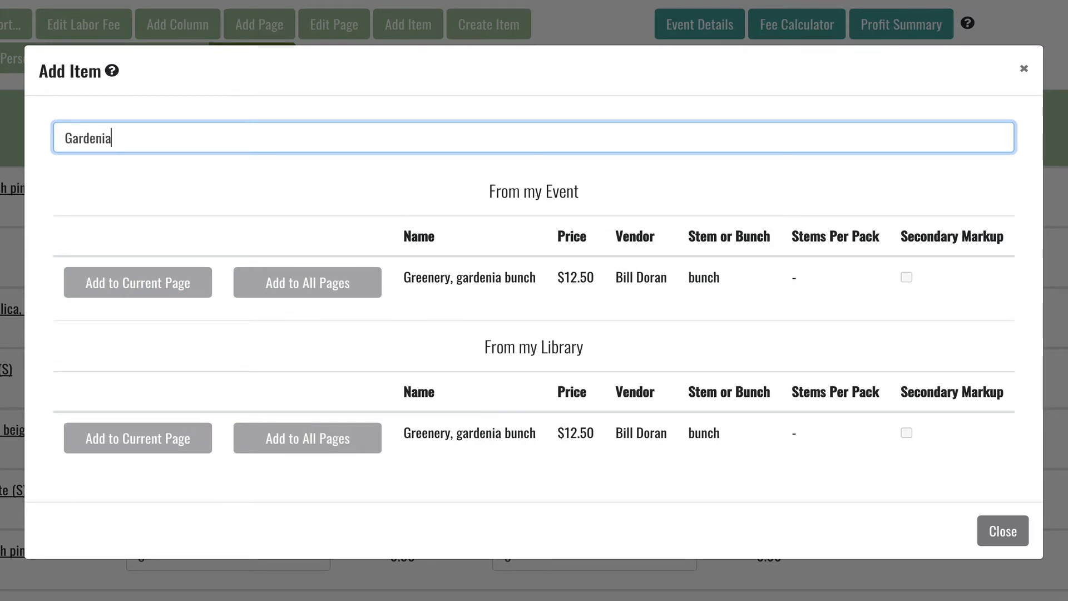
{"action": "mouse_move", "coordinate": [475, 65]}
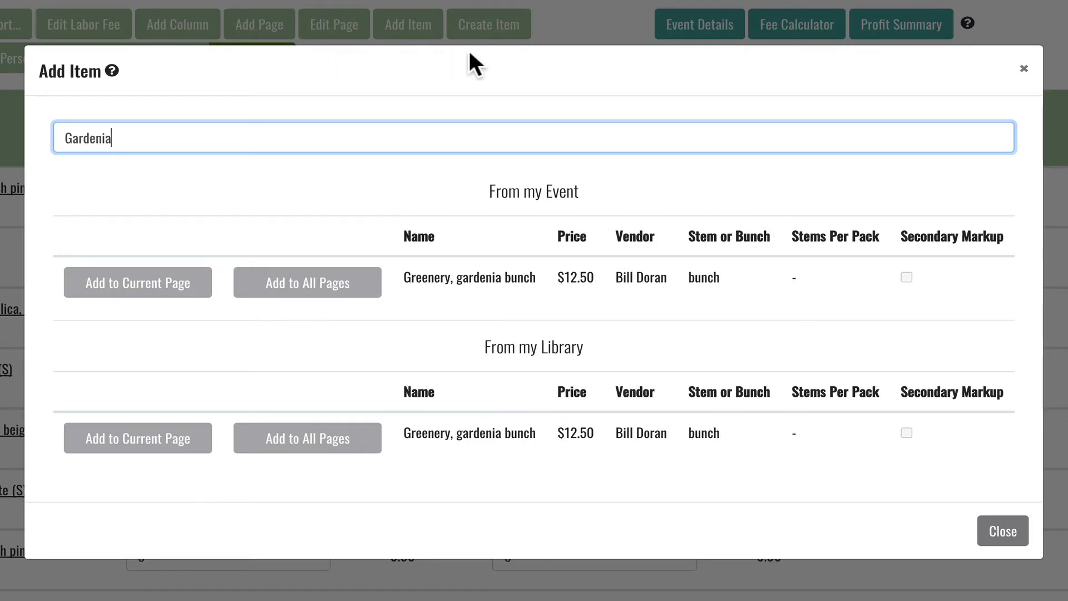
{"action": "mouse_move", "coordinate": [946, 70]}
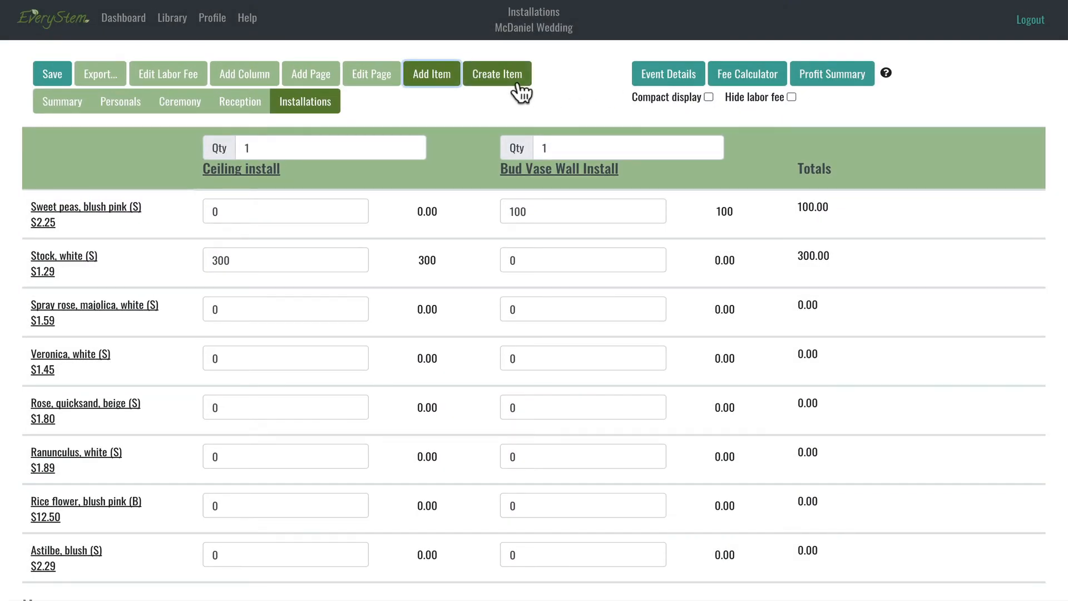
Step: Start a new item named Rose, Tibet, White from the autocomplete suggestion
{"action": "left_click", "coordinate": [497, 73]}
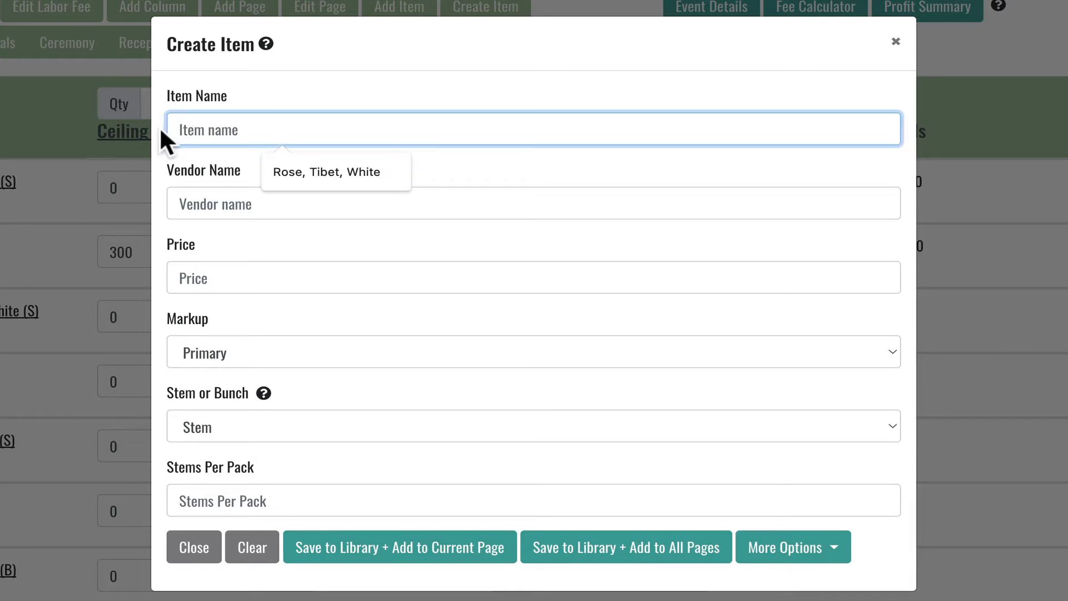
{"action": "type", "text": "Rose, Tibet, Whit"}
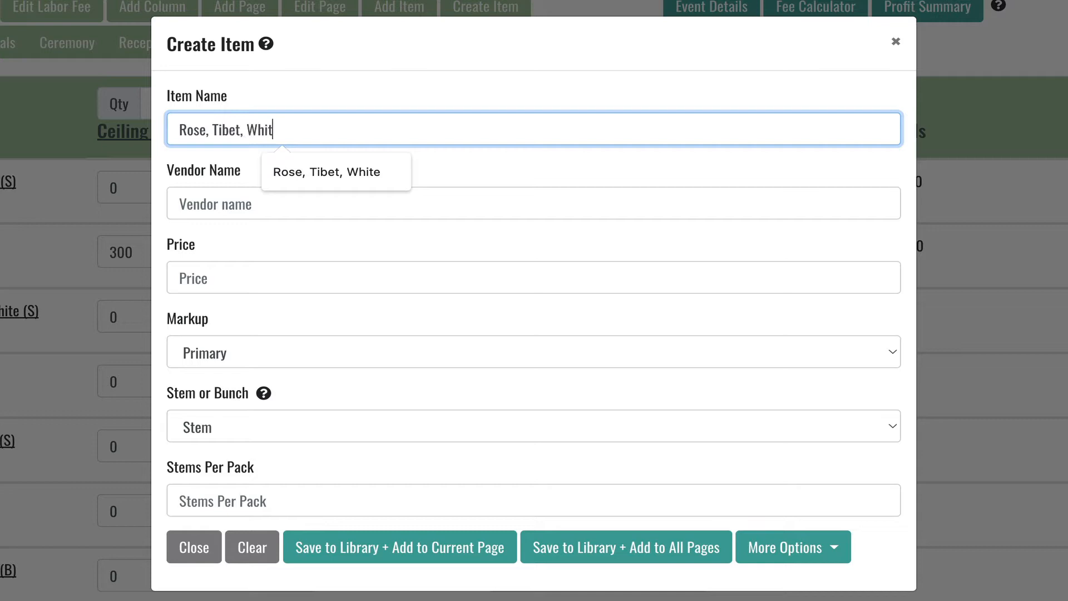
{"action": "left_click", "coordinate": [335, 171]}
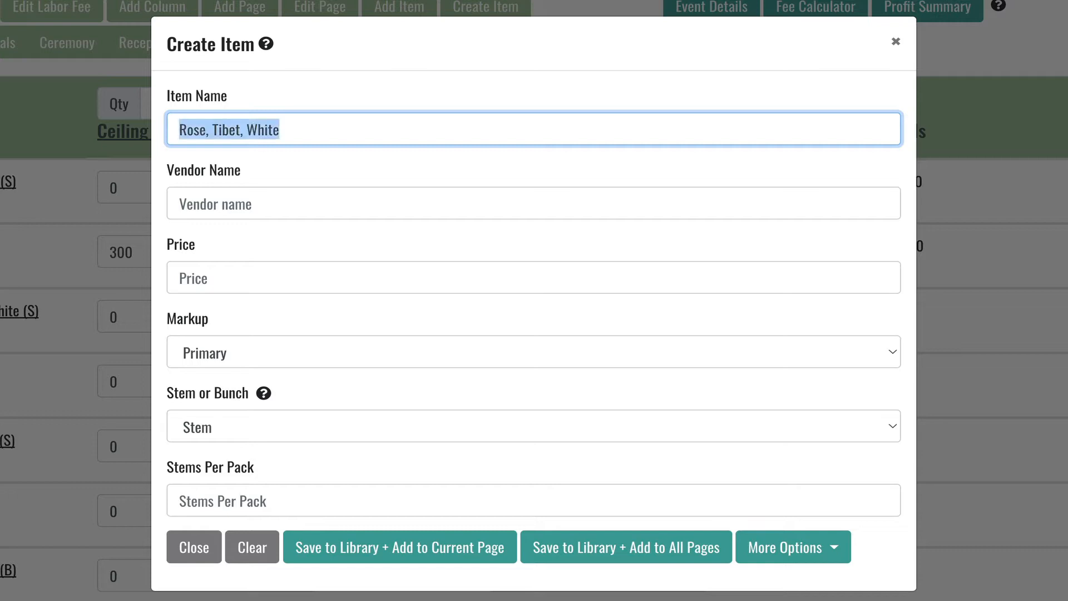
{"action": "type", "text": "Garden"}
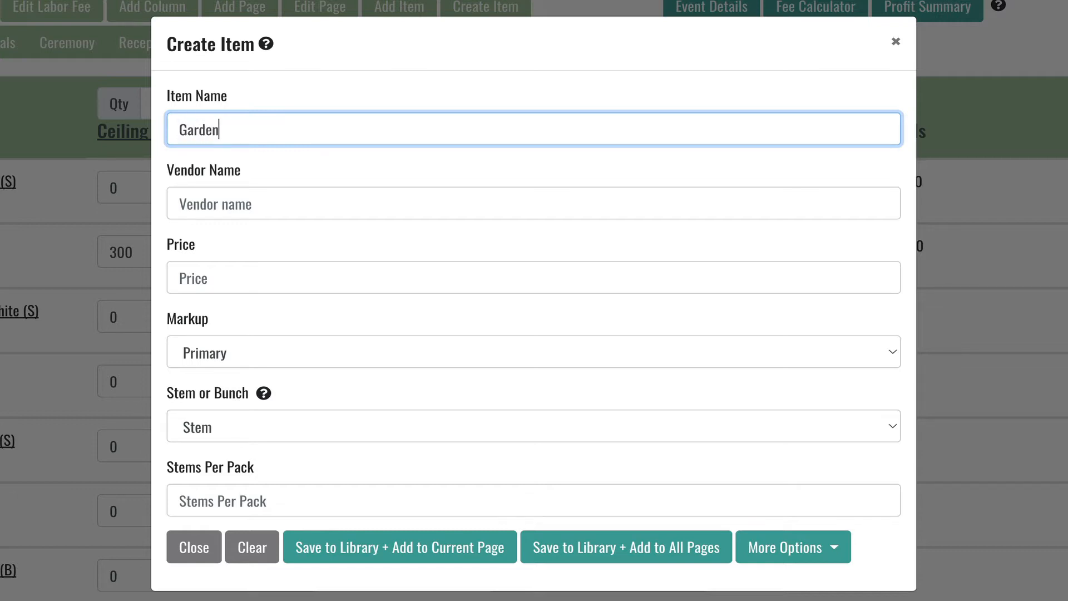
{"action": "type", "text": "ia, White"}
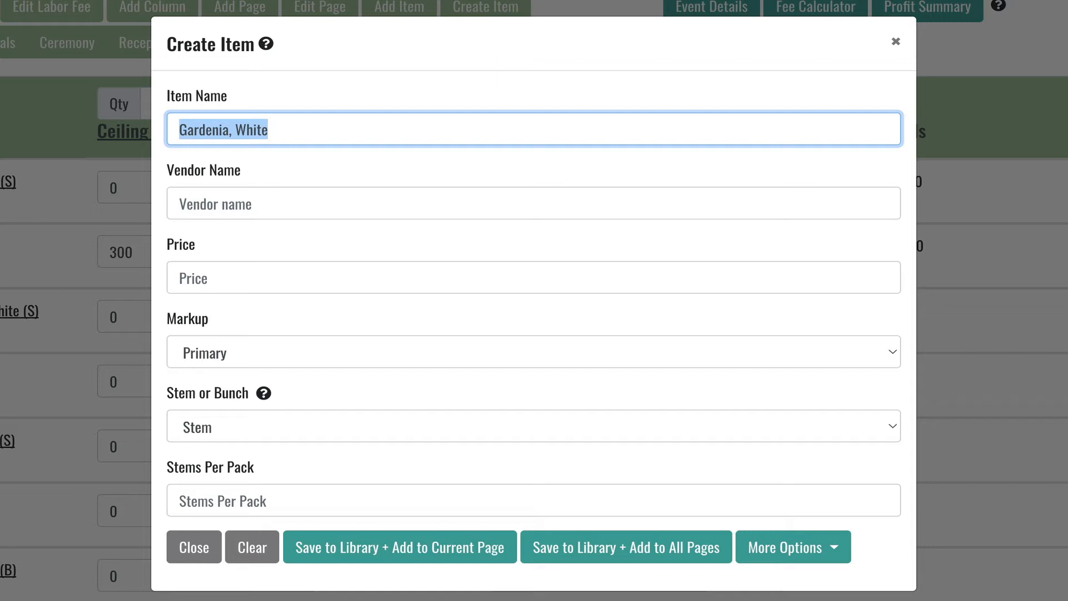
{"action": "type", "text": "Rose, Tibet, White"}
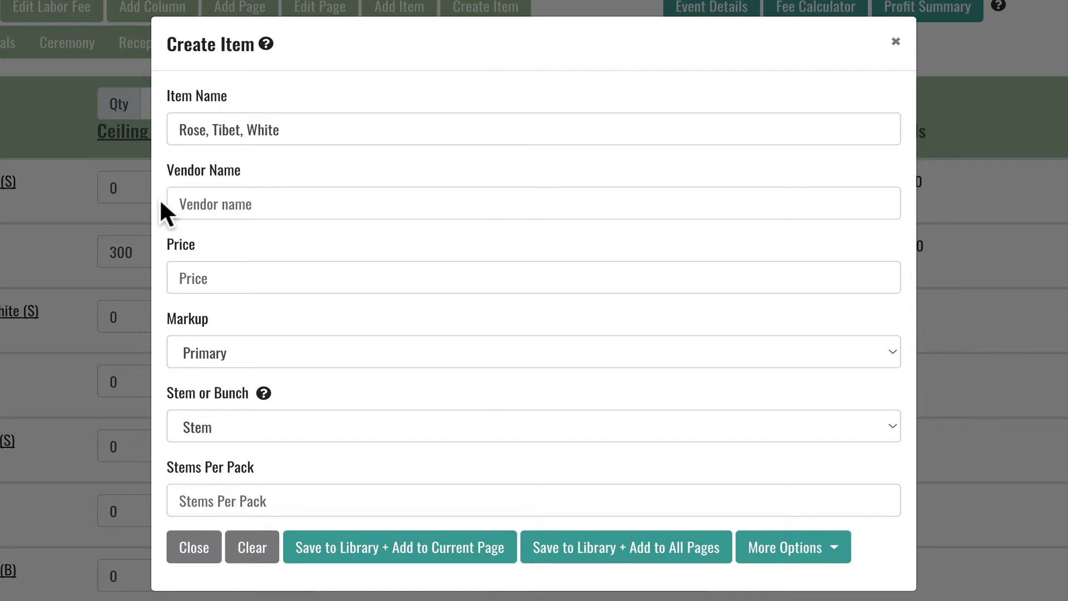
Step: Set the rose item's vendor to Austin Flower Co. from the suggestion list
{"action": "type", "text": "Austin"}
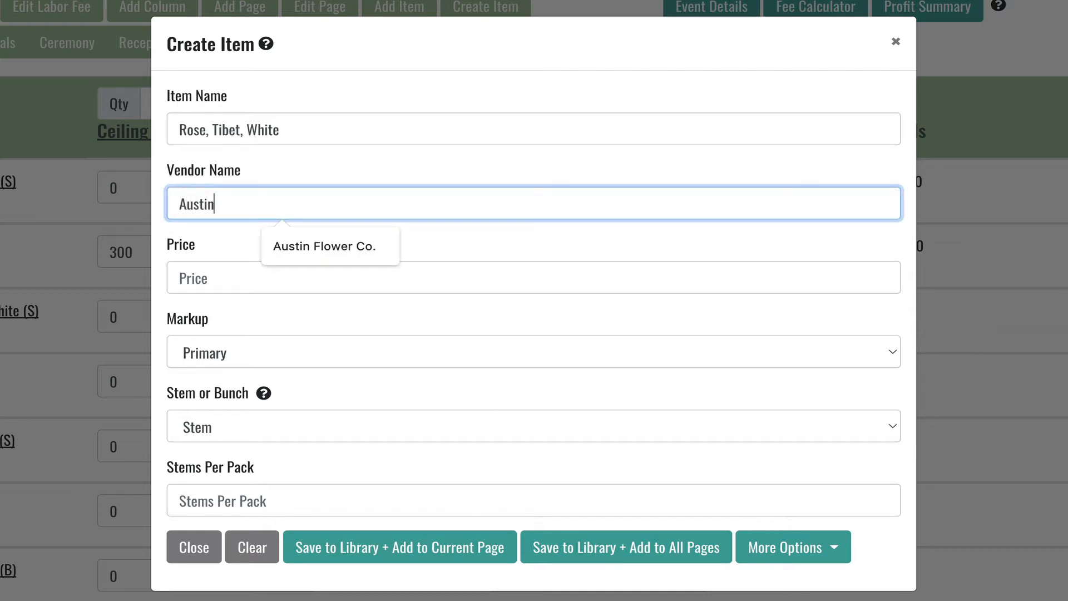
{"action": "left_click", "coordinate": [324, 246]}
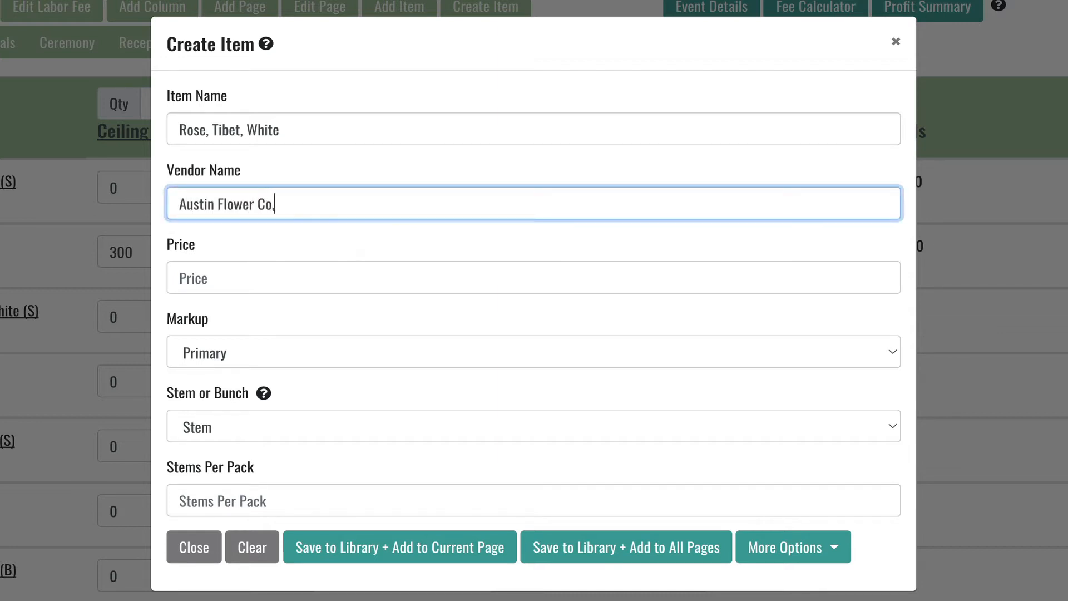
{"action": "type", "text": "."}
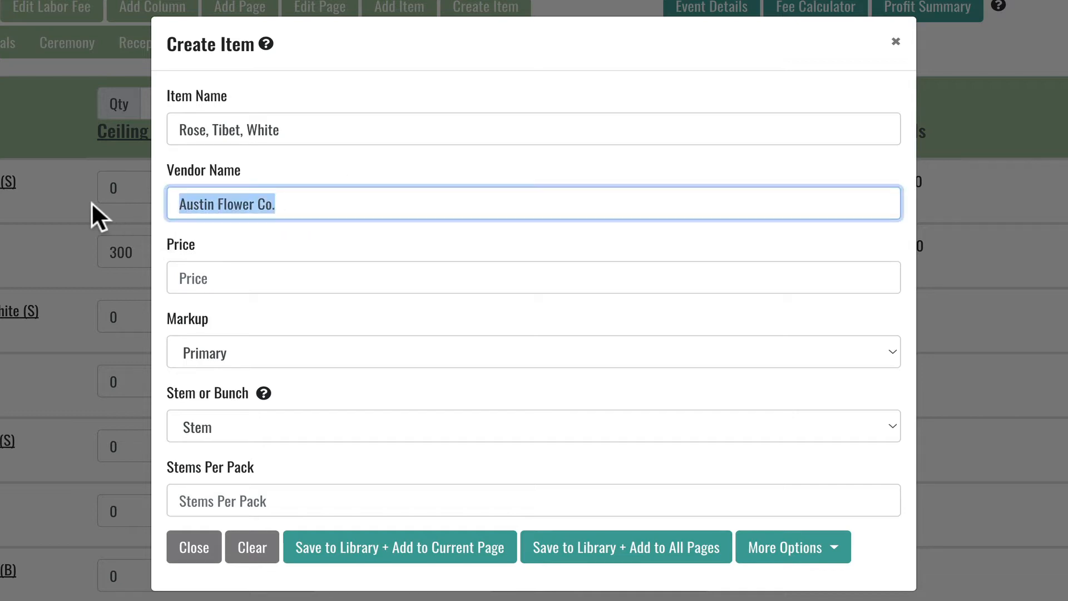
{"action": "type", "text": "Sup"}
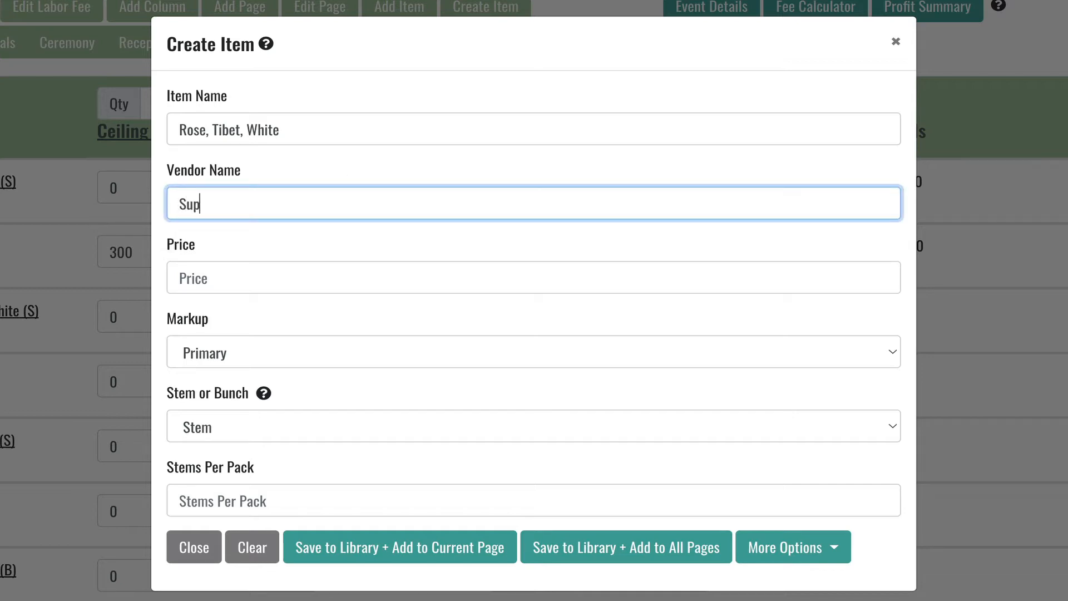
{"action": "type", "text": "plies"}
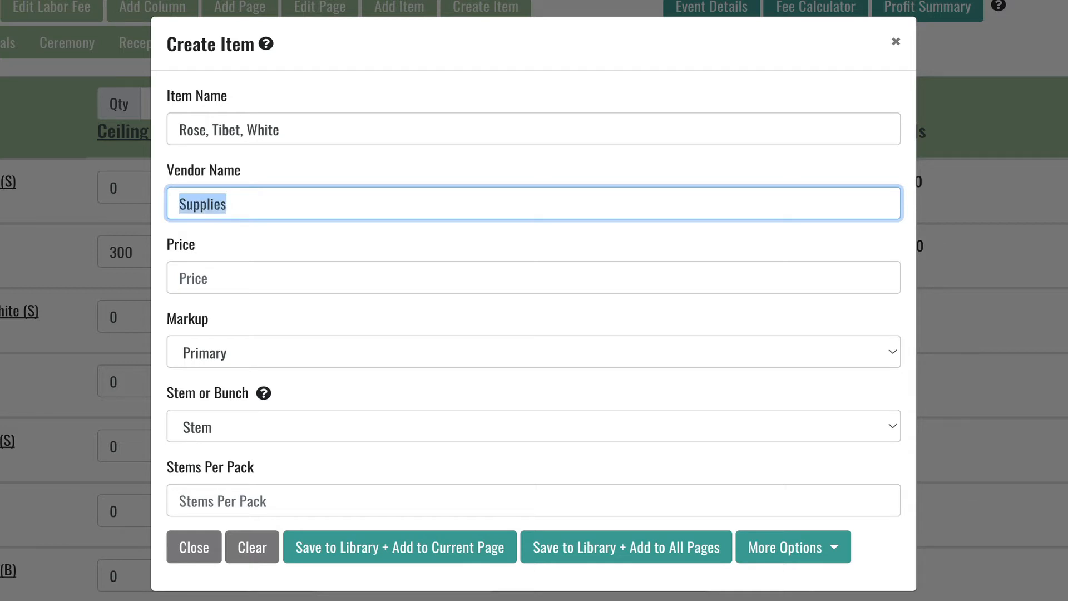
{"action": "type", "text": "Austin Flower Co."}
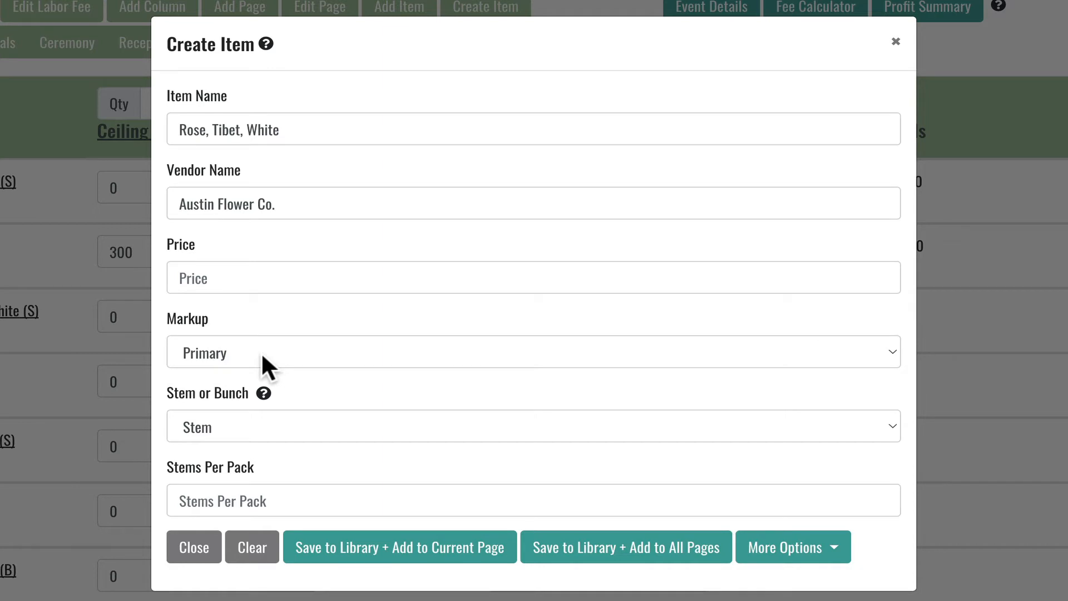
{"action": "mouse_move", "coordinate": [278, 365]}
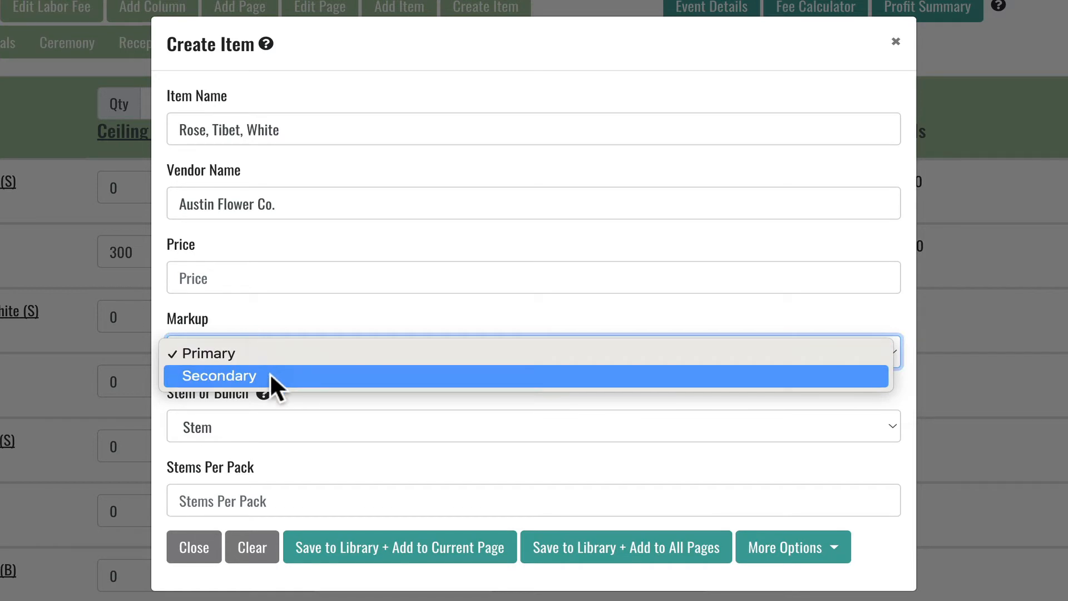
{"action": "mouse_move", "coordinate": [272, 352]}
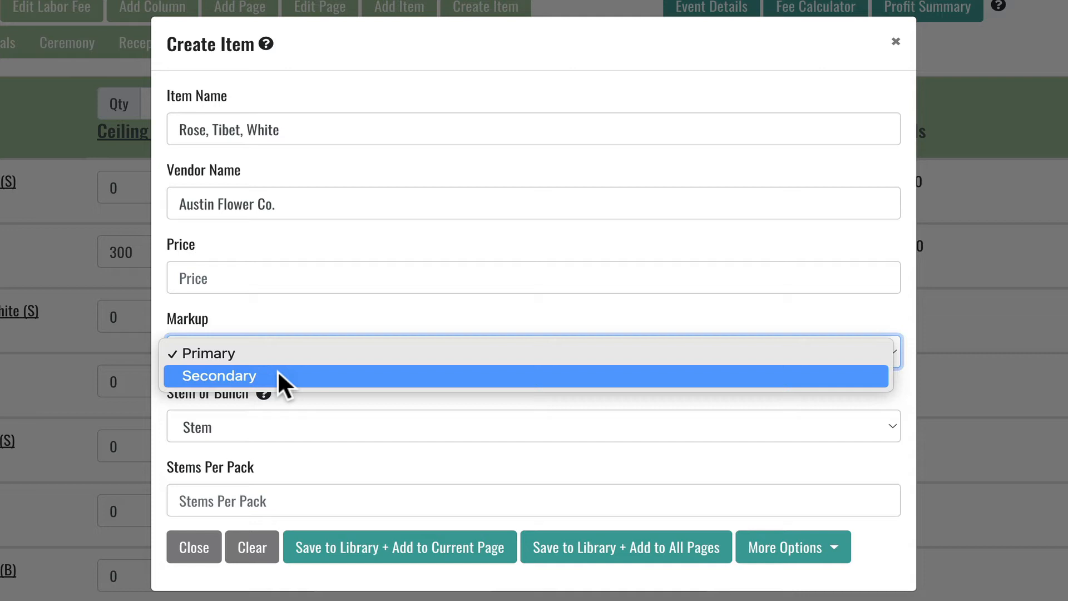
{"action": "mouse_move", "coordinate": [272, 353]}
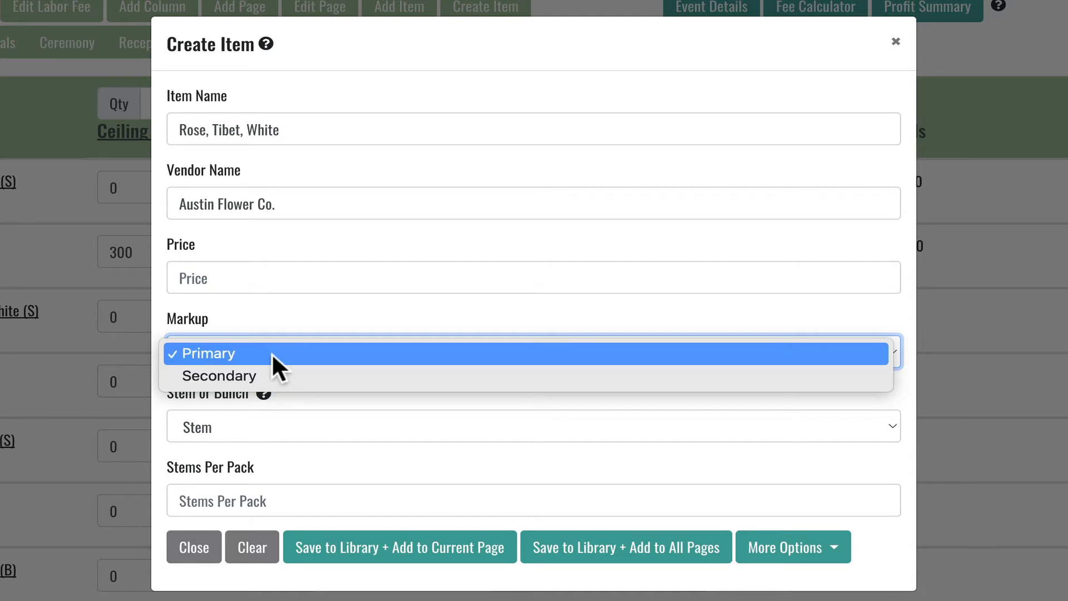
{"action": "left_click", "coordinate": [207, 353]}
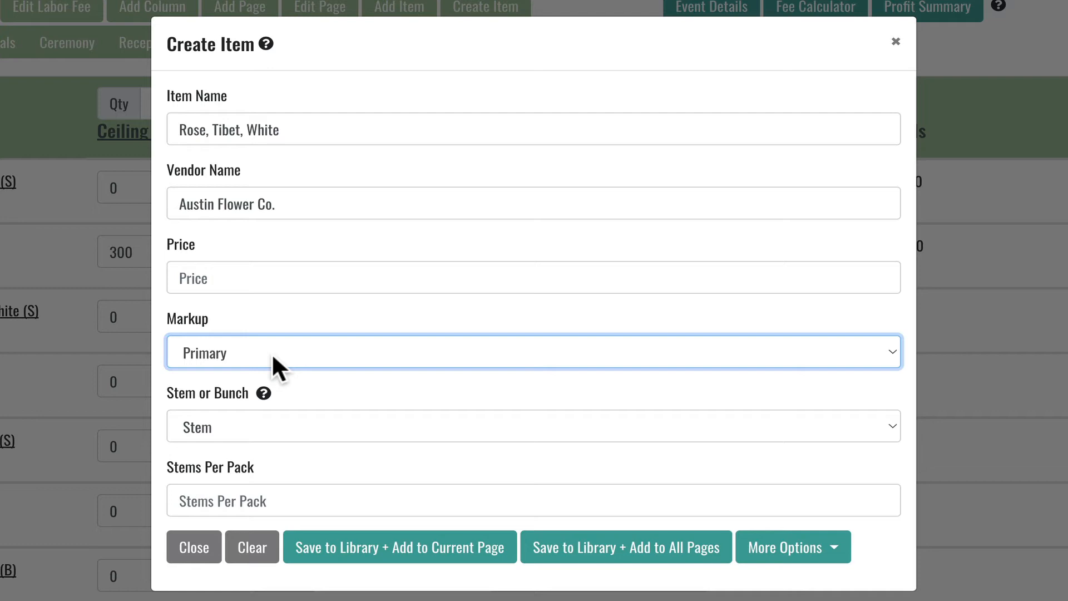
{"action": "mouse_move", "coordinate": [169, 401]}
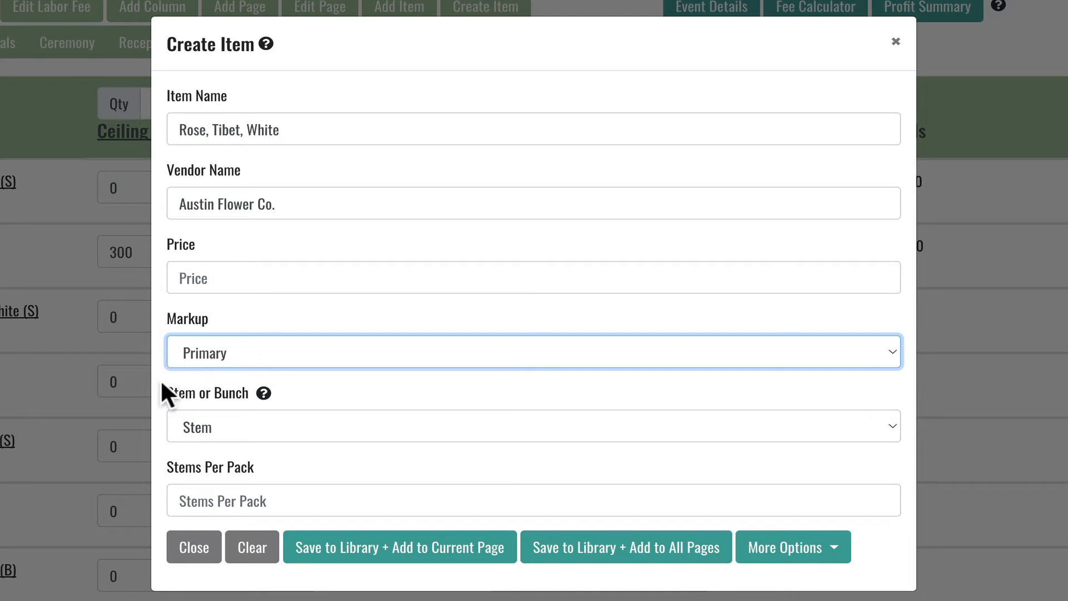
{"action": "mouse_move", "coordinate": [171, 405]}
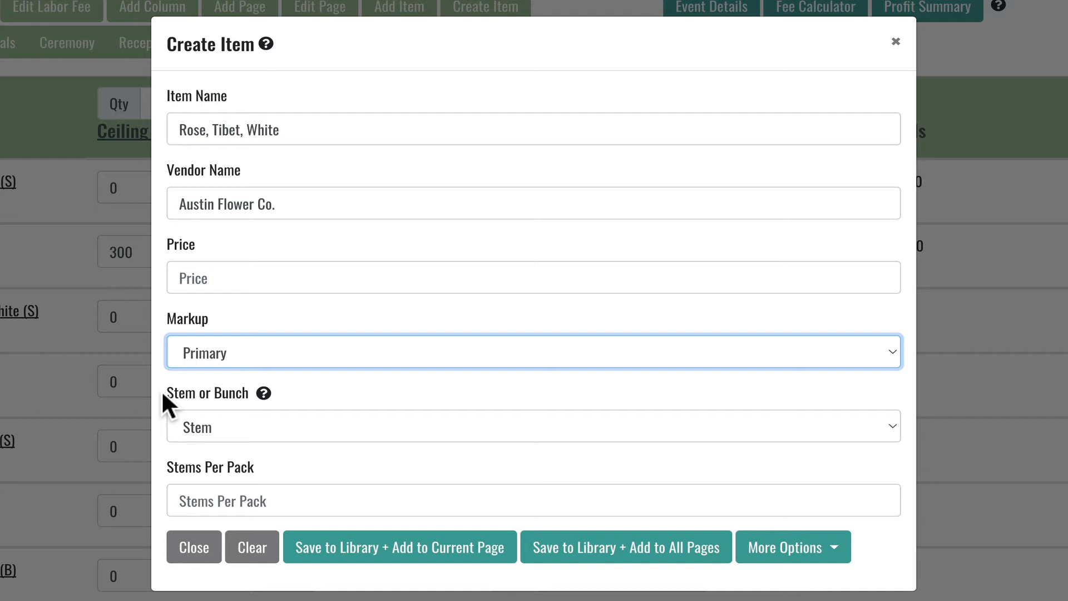
{"action": "mouse_move", "coordinate": [262, 439]}
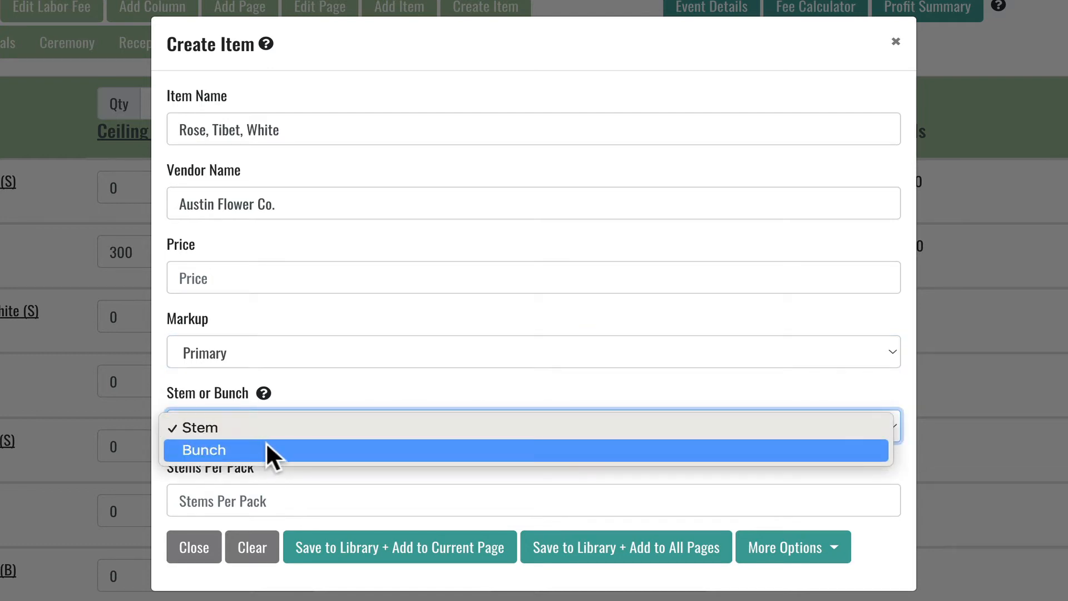
{"action": "mouse_move", "coordinate": [272, 427]}
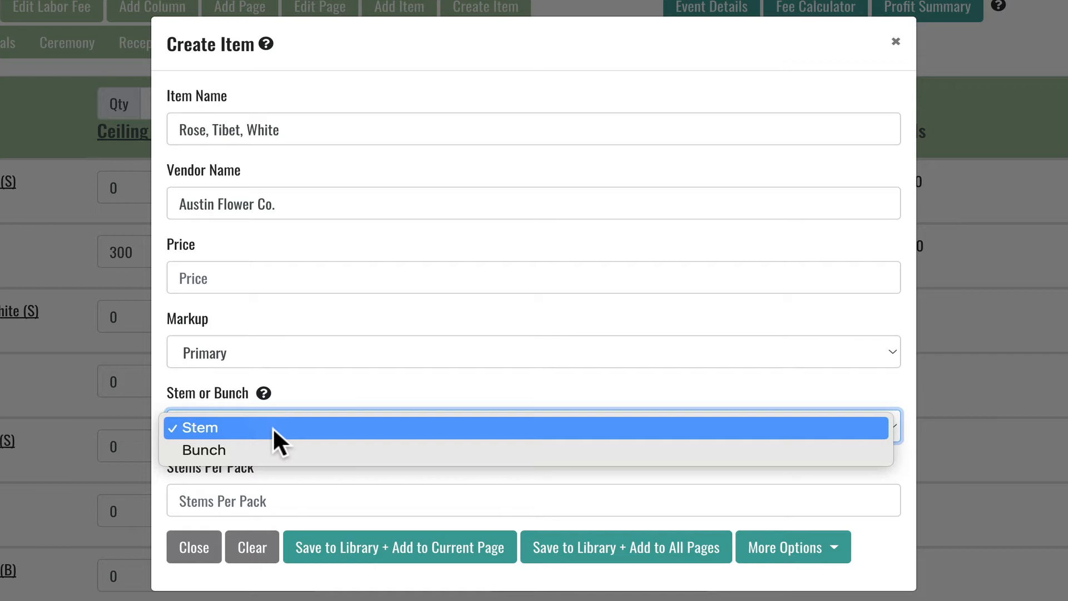
{"action": "left_click", "coordinate": [198, 427]}
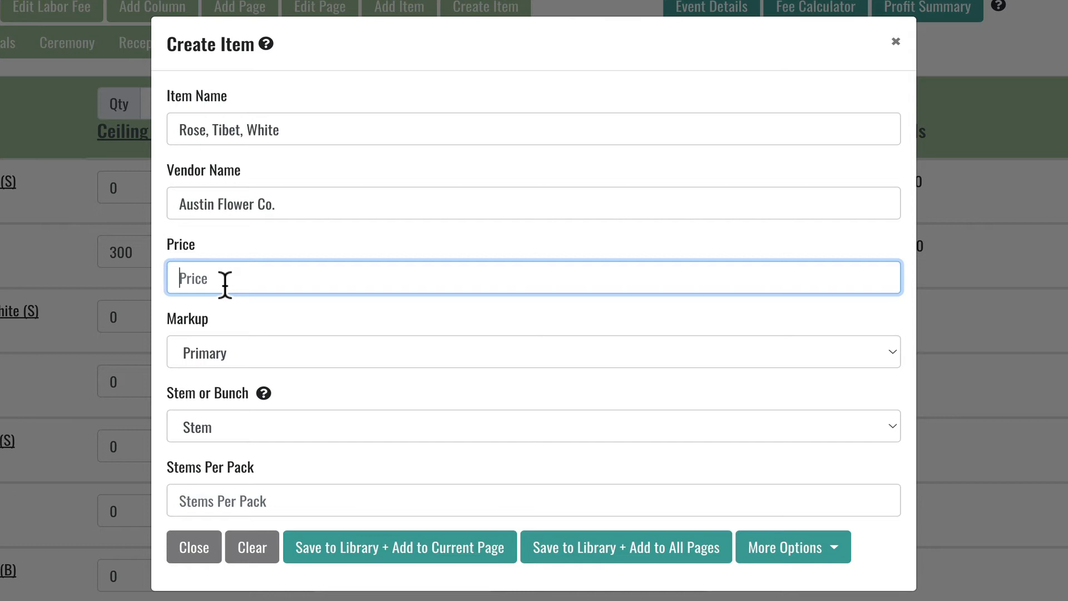
Step: Enter a price of 1.69 and 25 stems per pack for the rose
{"action": "type", "text": "1.6"}
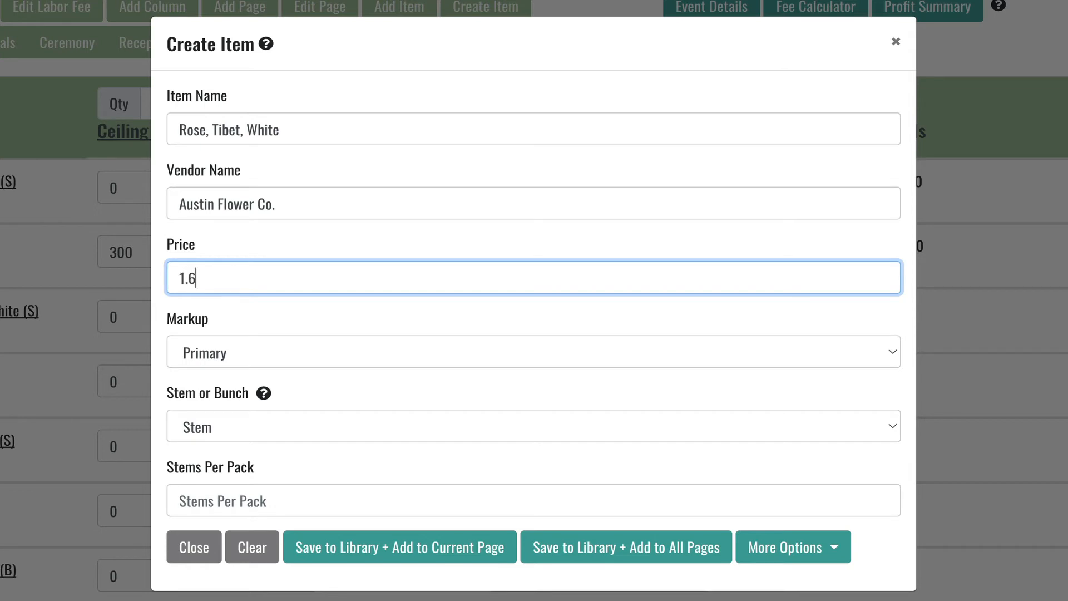
{"action": "type", "text": "9"}
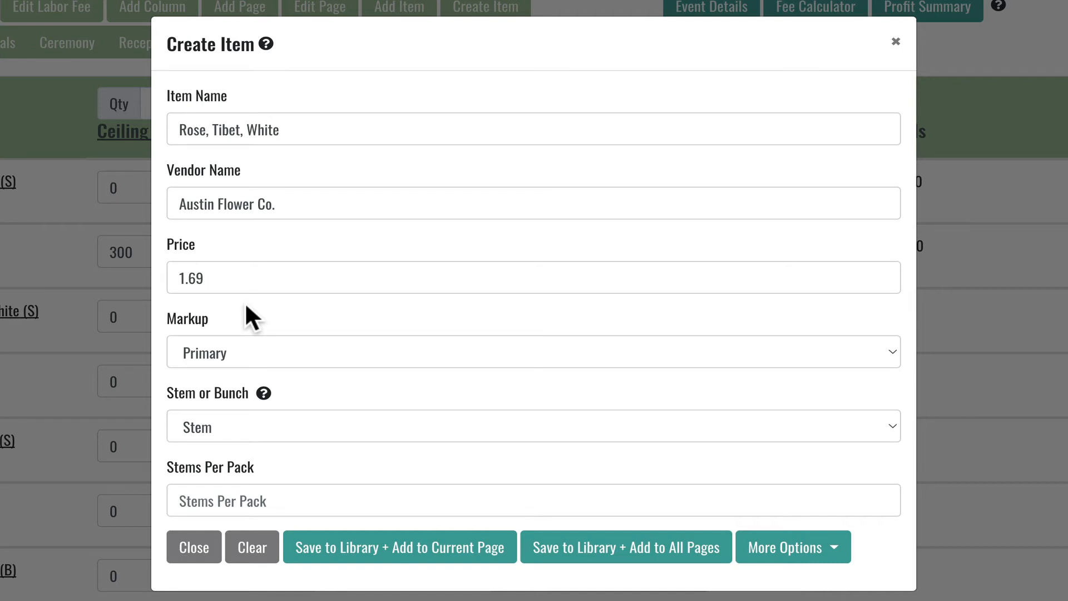
{"action": "mouse_move", "coordinate": [274, 489]}
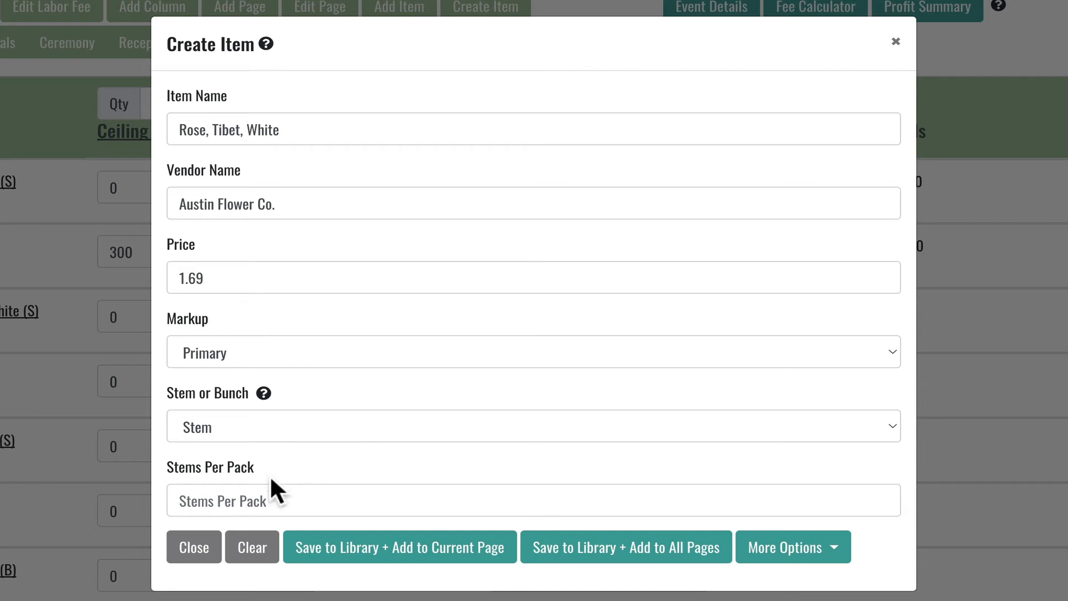
{"action": "mouse_move", "coordinate": [272, 484]}
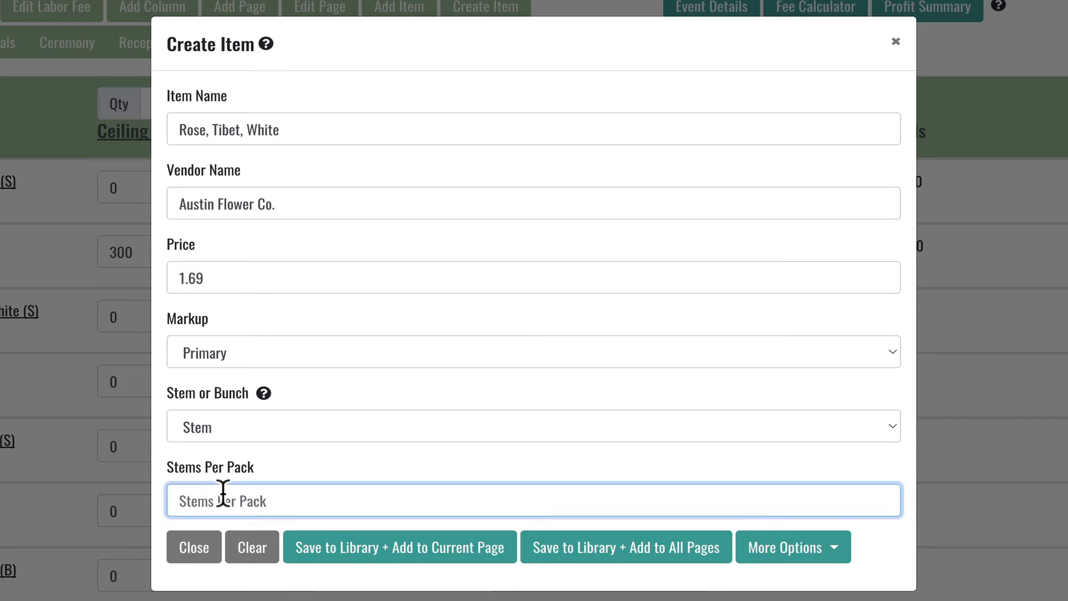
{"action": "type", "text": "25"}
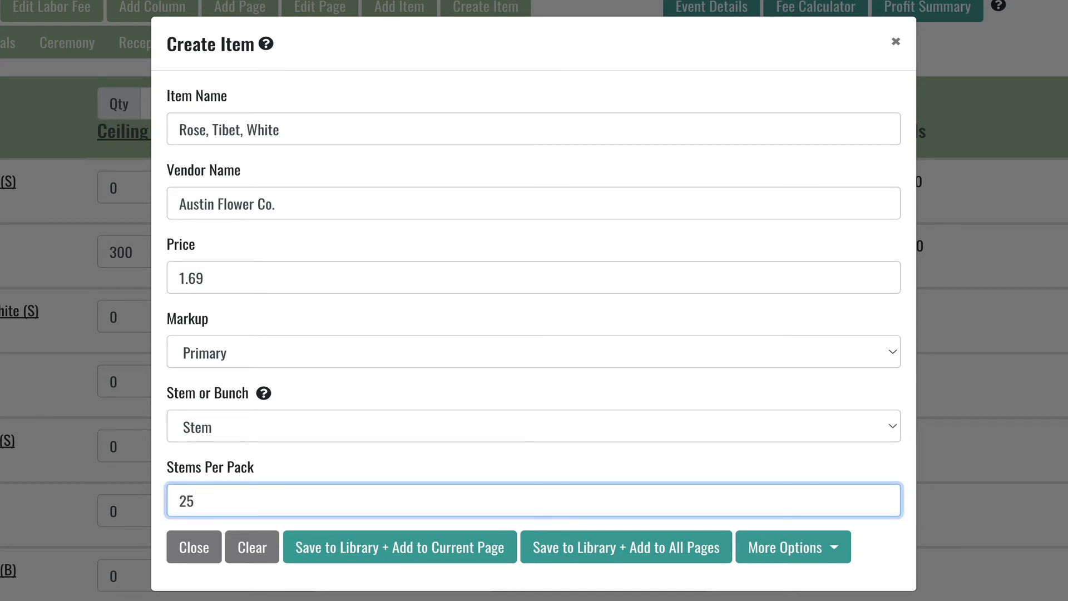
{"action": "mouse_move", "coordinate": [282, 478]}
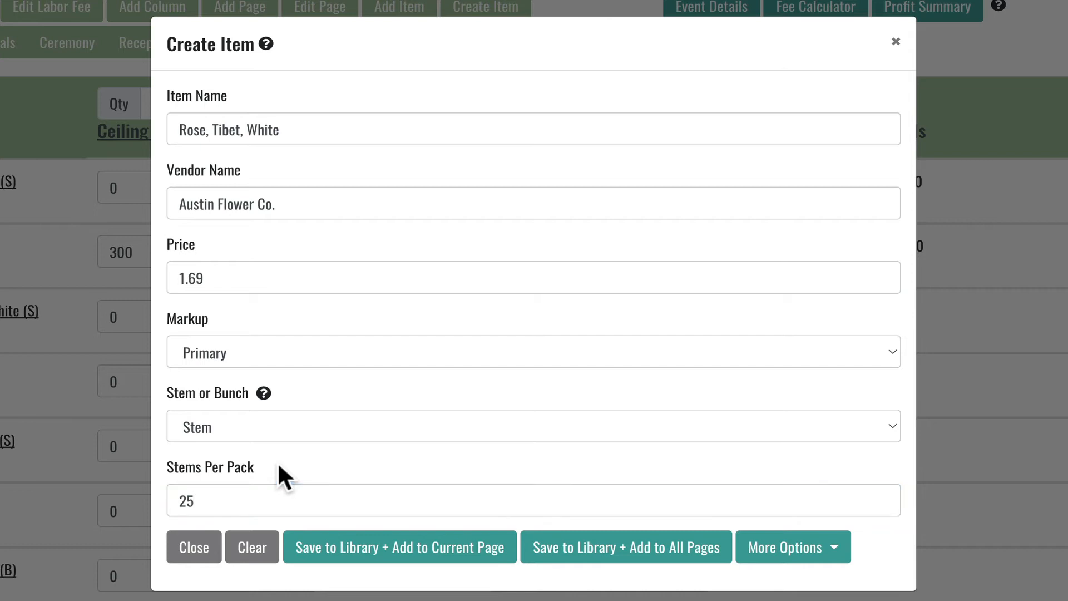
{"action": "mouse_move", "coordinate": [351, 587]}
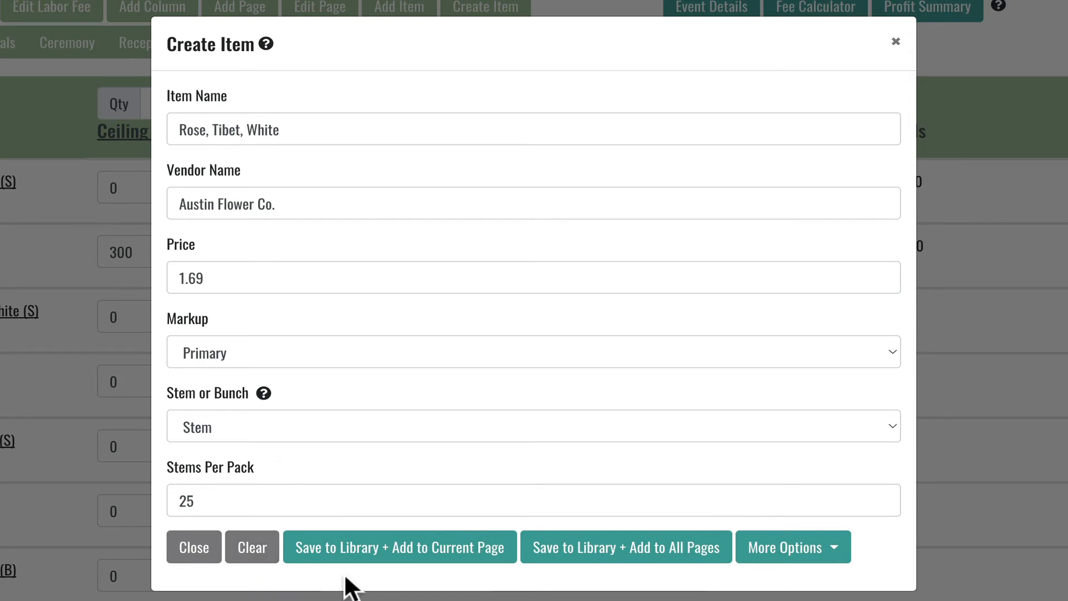
{"action": "mouse_move", "coordinate": [385, 582]}
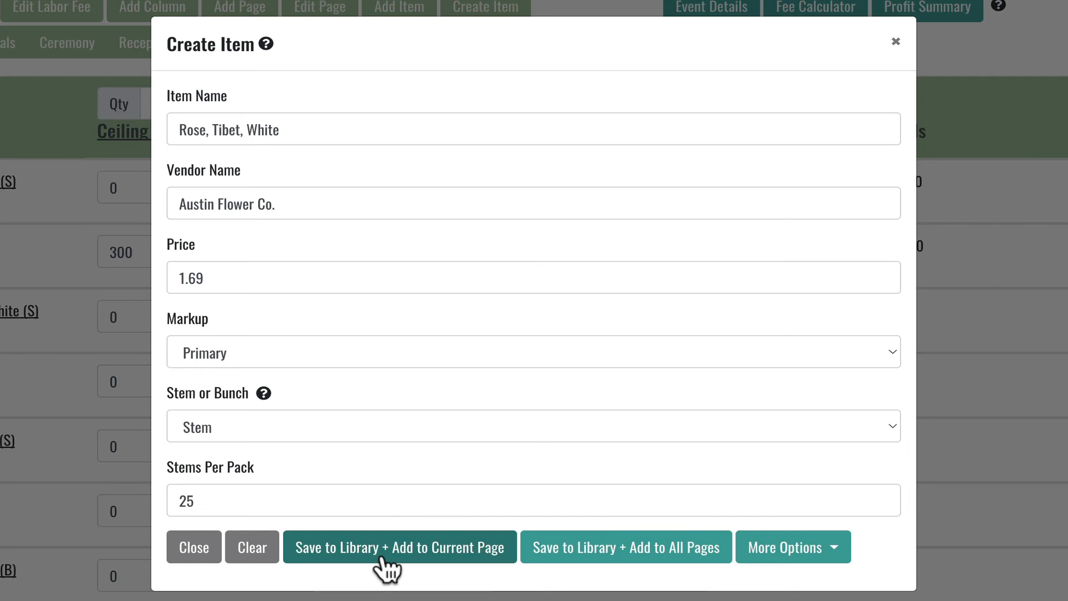
{"action": "mouse_move", "coordinate": [481, 590]}
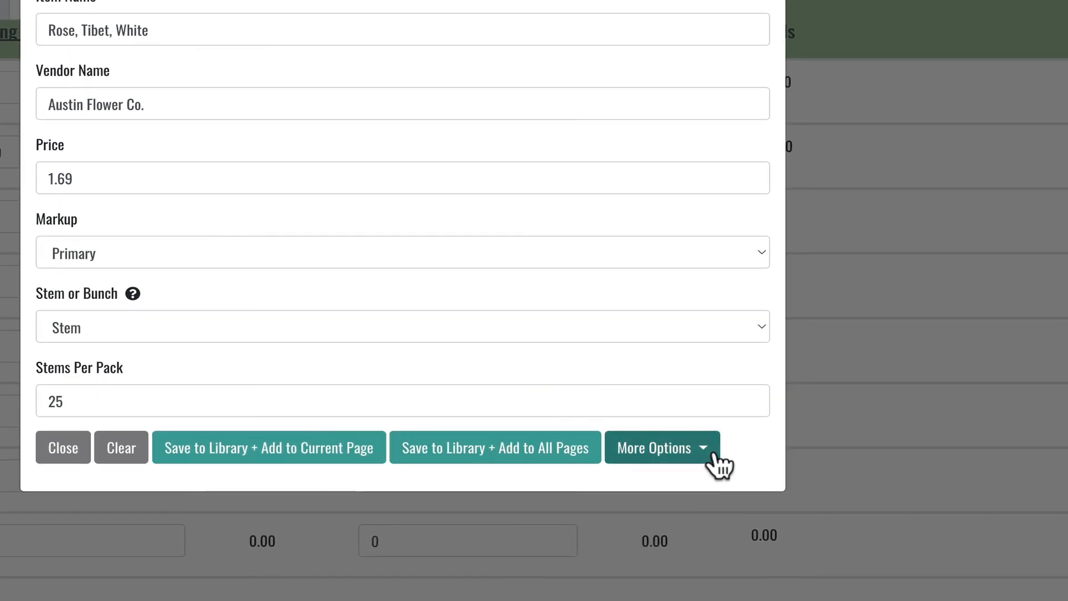
Step: Reveal the rose item's alternative save choices, including event-only and library-only
{"action": "left_click", "coordinate": [661, 447]}
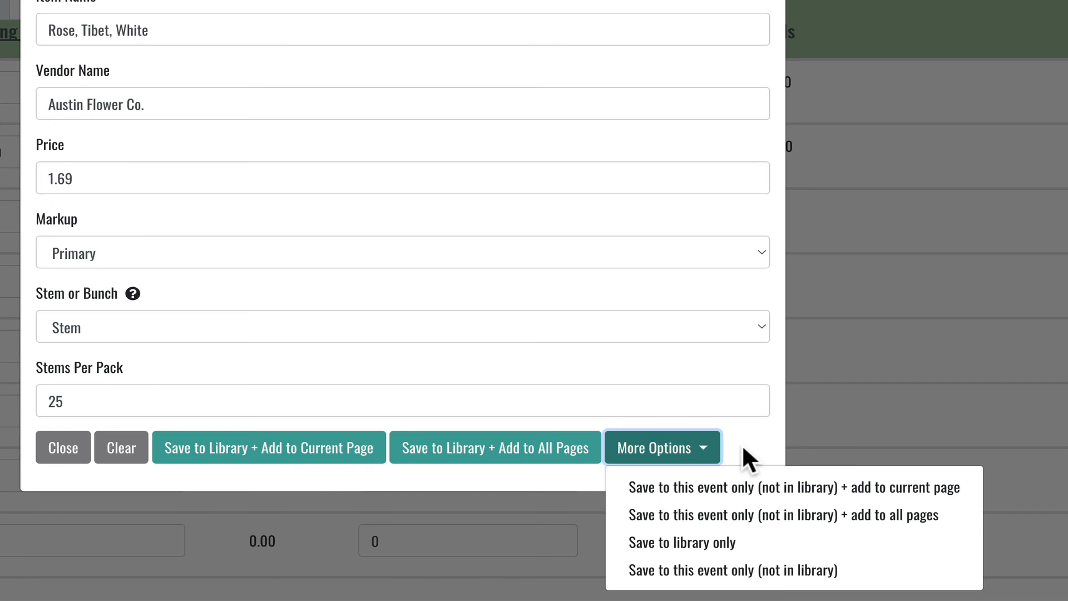
{"action": "mouse_move", "coordinate": [692, 494]}
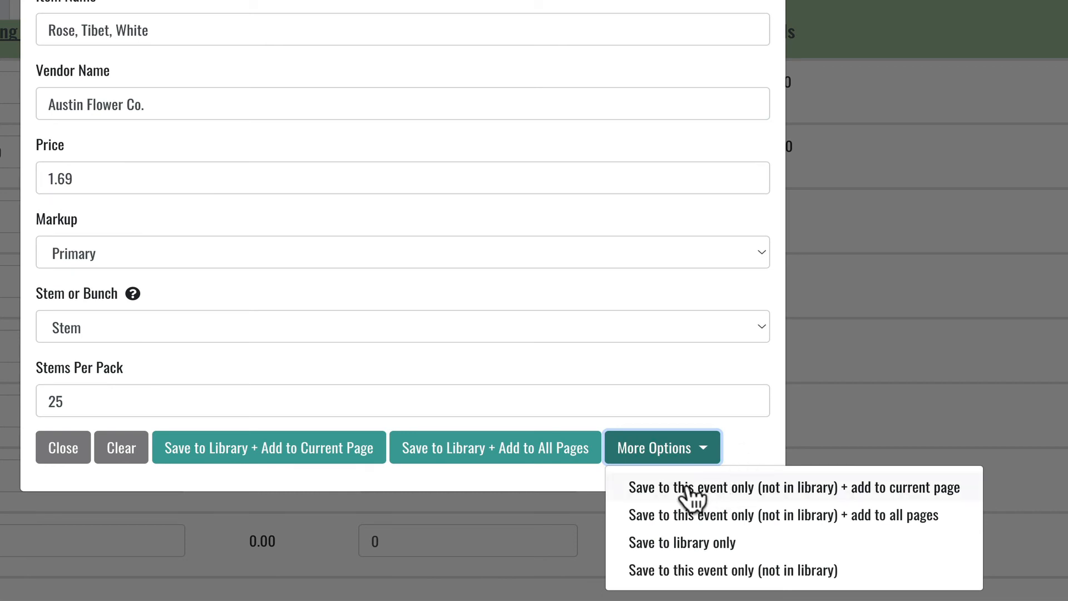
{"action": "mouse_move", "coordinate": [617, 497]}
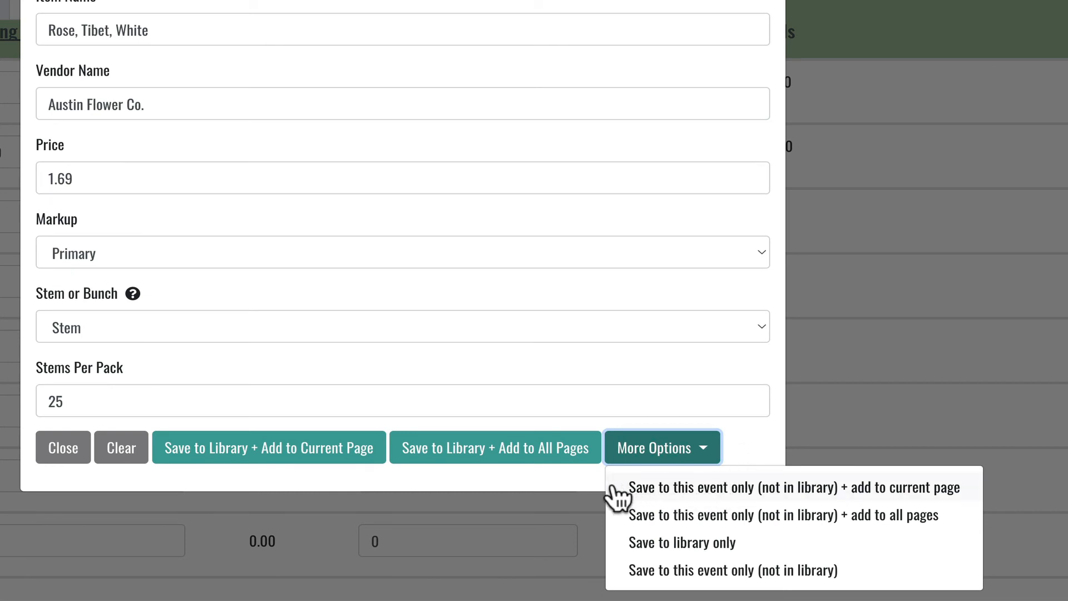
{"action": "mouse_move", "coordinate": [619, 512]}
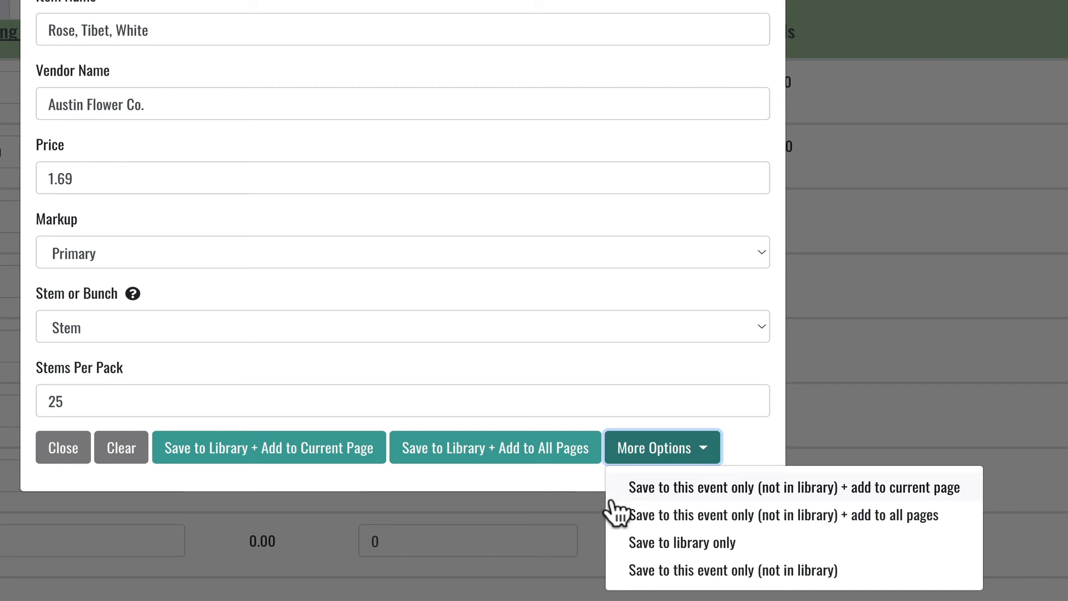
{"action": "mouse_move", "coordinate": [616, 514]}
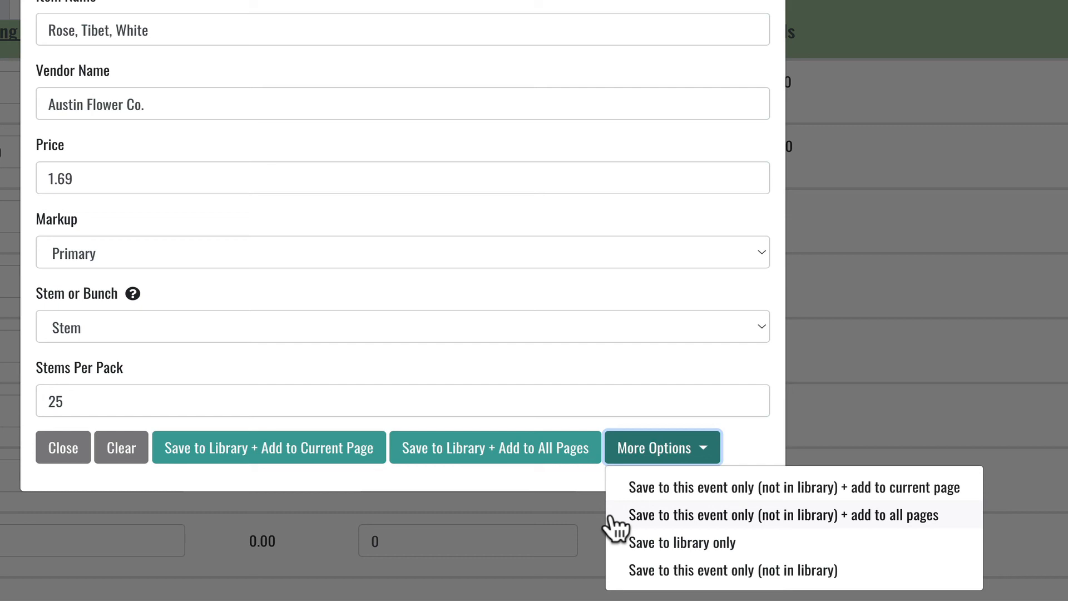
{"action": "mouse_move", "coordinate": [618, 539]}
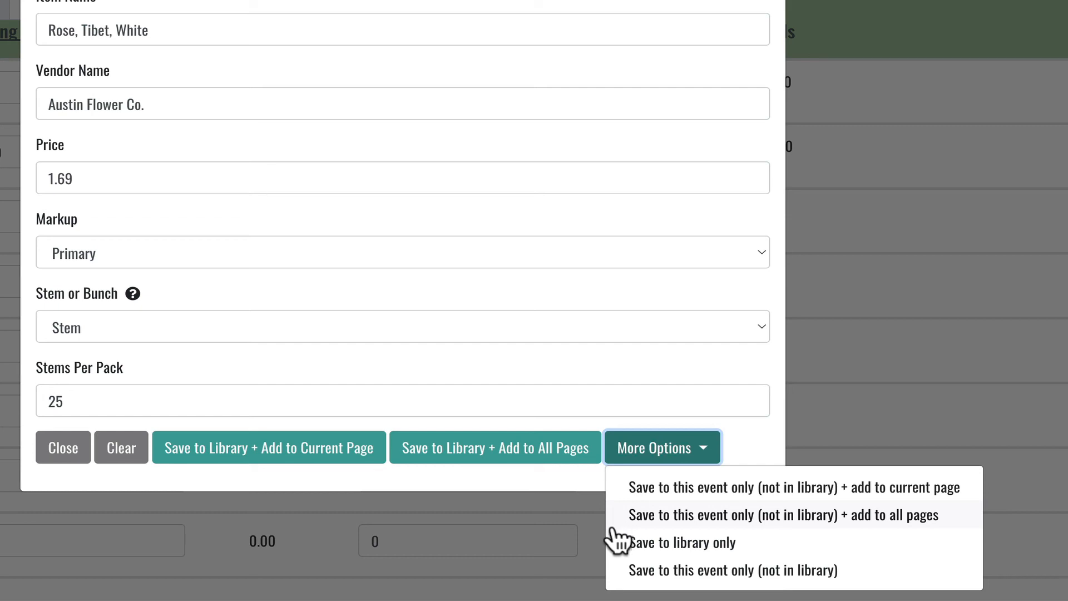
{"action": "mouse_move", "coordinate": [620, 555]}
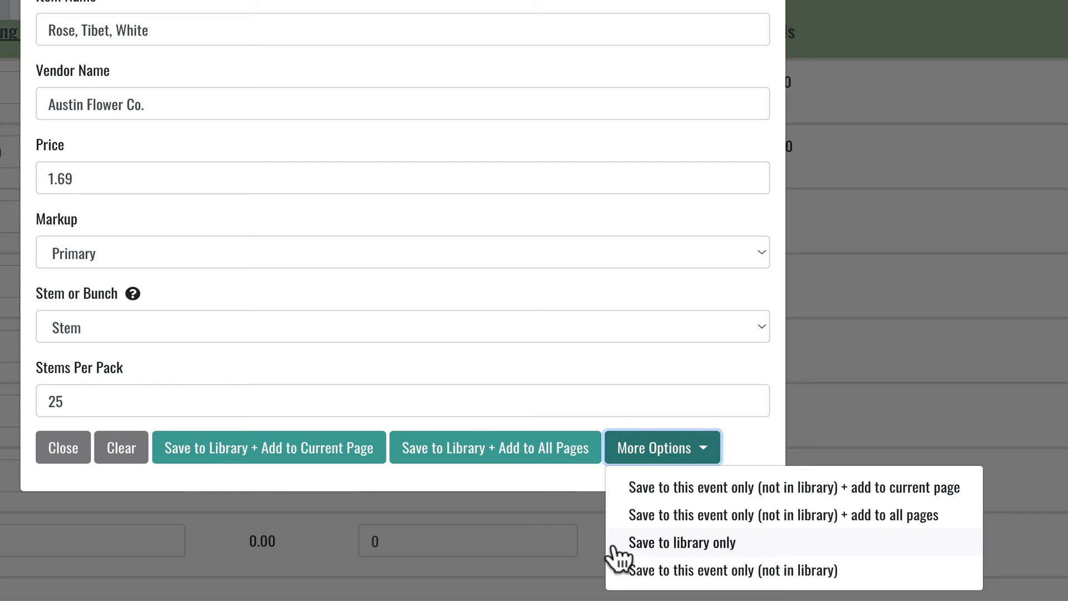
{"action": "mouse_move", "coordinate": [616, 579]}
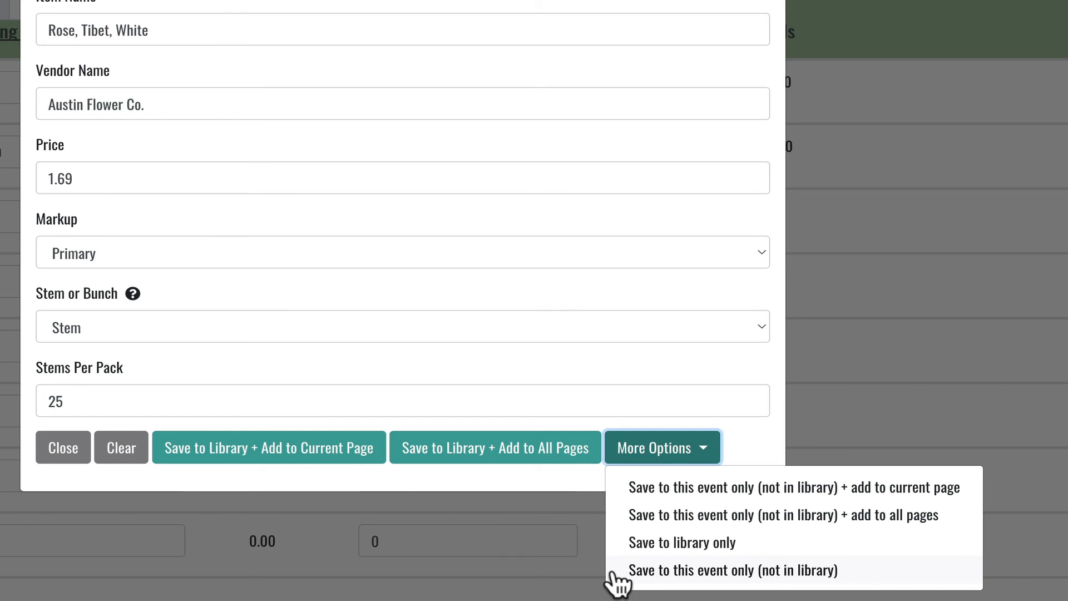
{"action": "mouse_move", "coordinate": [623, 520]}
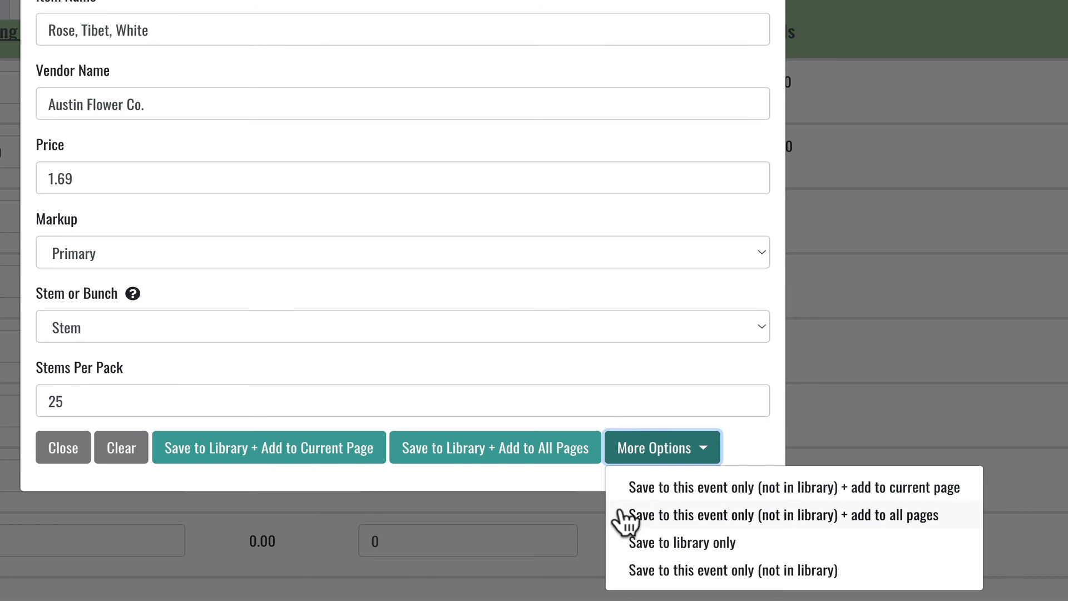
{"action": "mouse_move", "coordinate": [603, 494]}
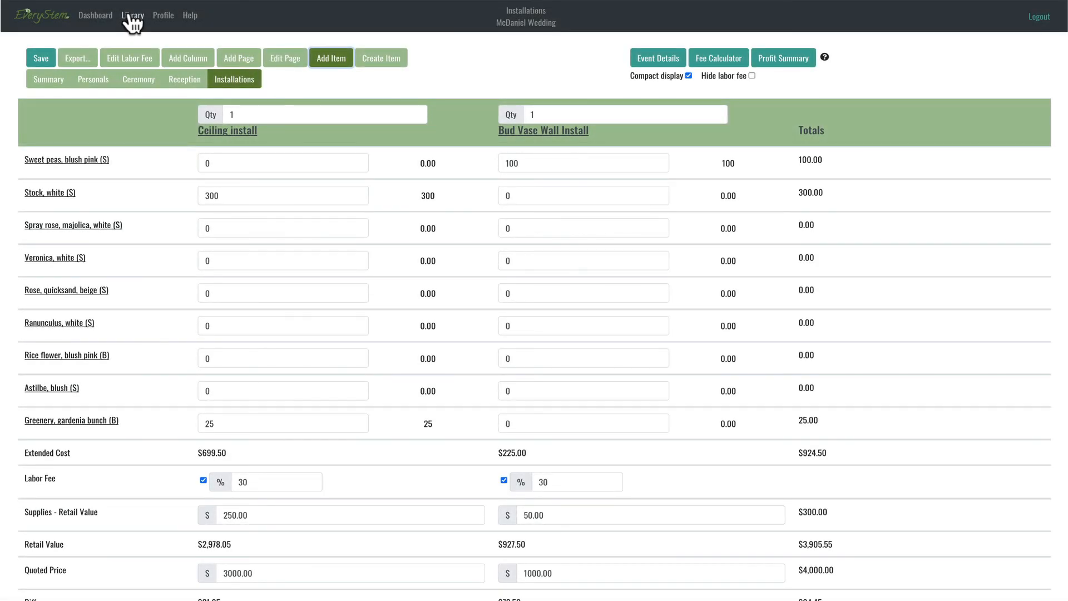
{"action": "mouse_move", "coordinate": [133, 15]}
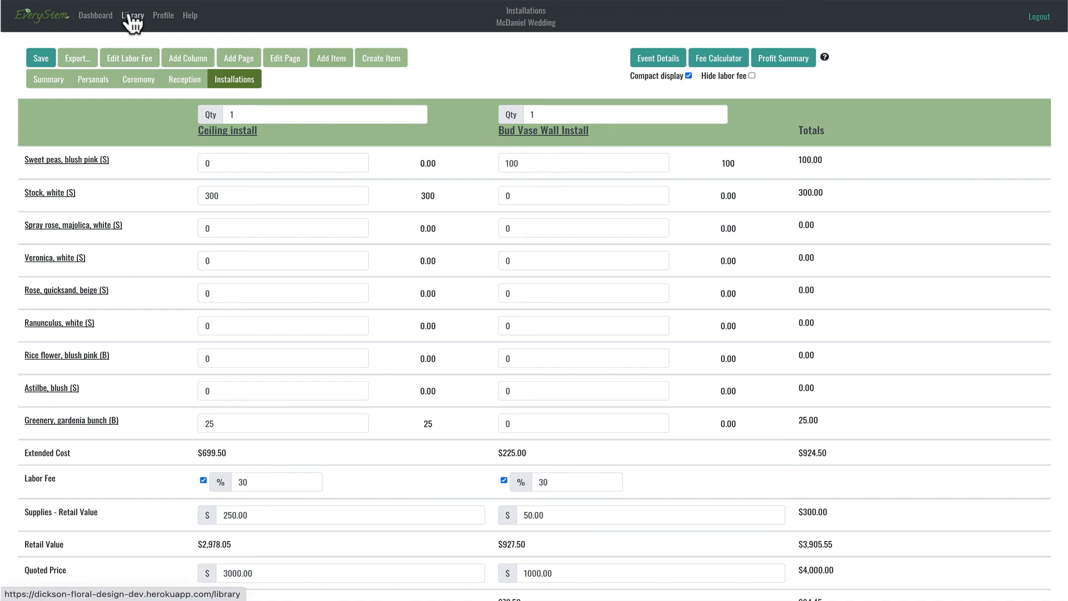
Step: Start a new Library item named HG, 10" Compote Gold
{"action": "left_click", "coordinate": [132, 14]}
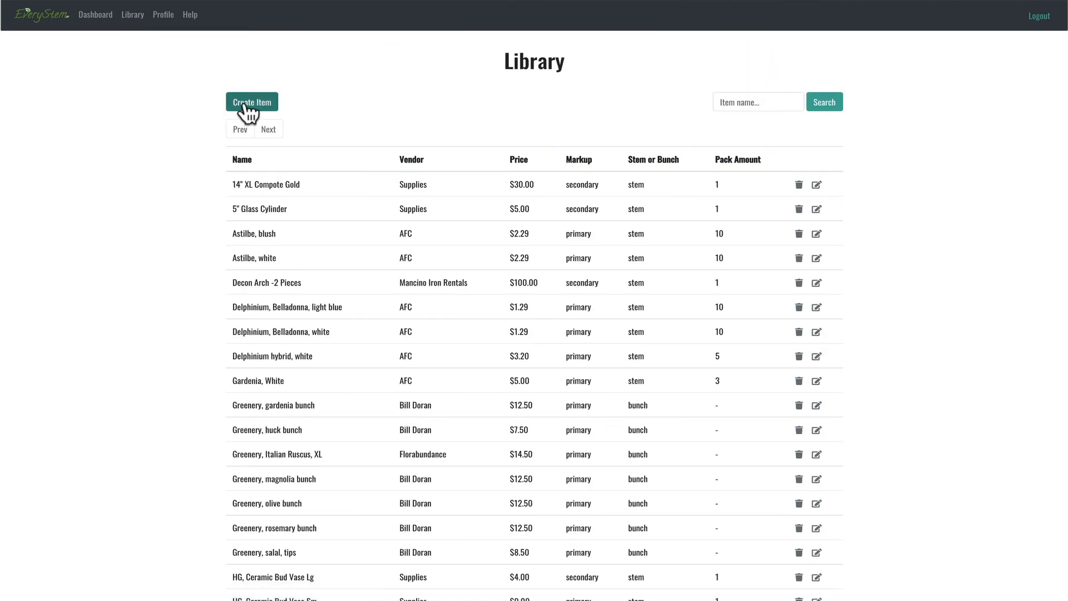
{"action": "left_click", "coordinate": [252, 101]}
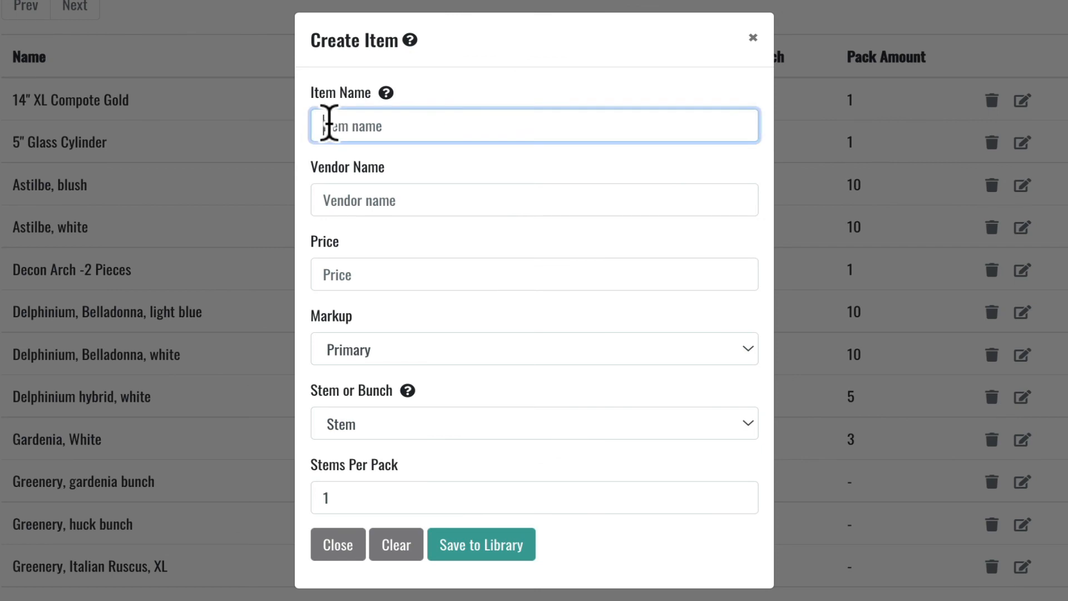
{"action": "type", "text": "HG,"}
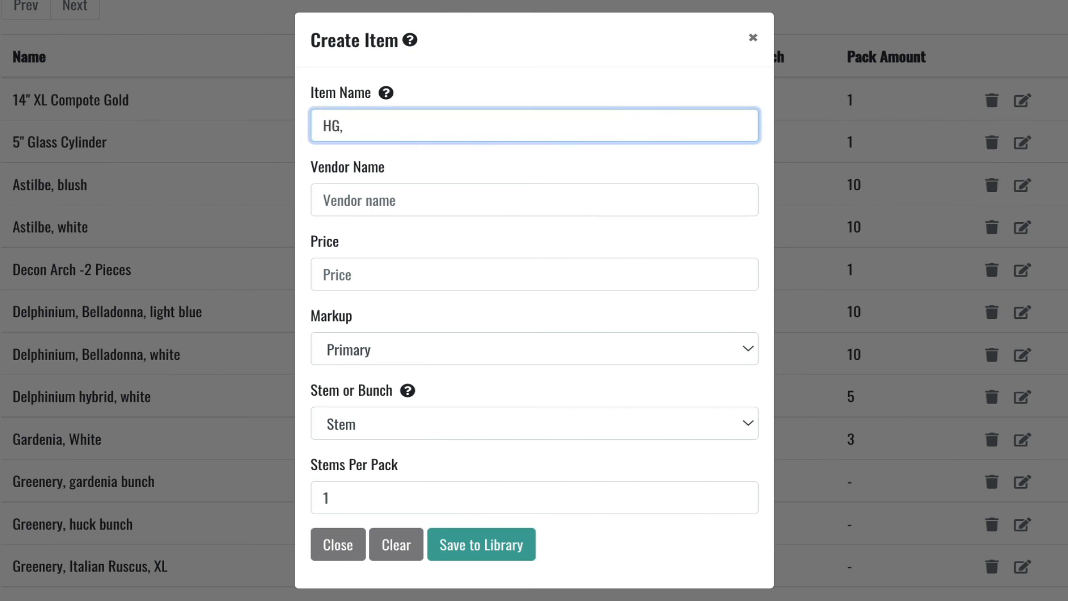
{"action": "type", "text": "10\""}
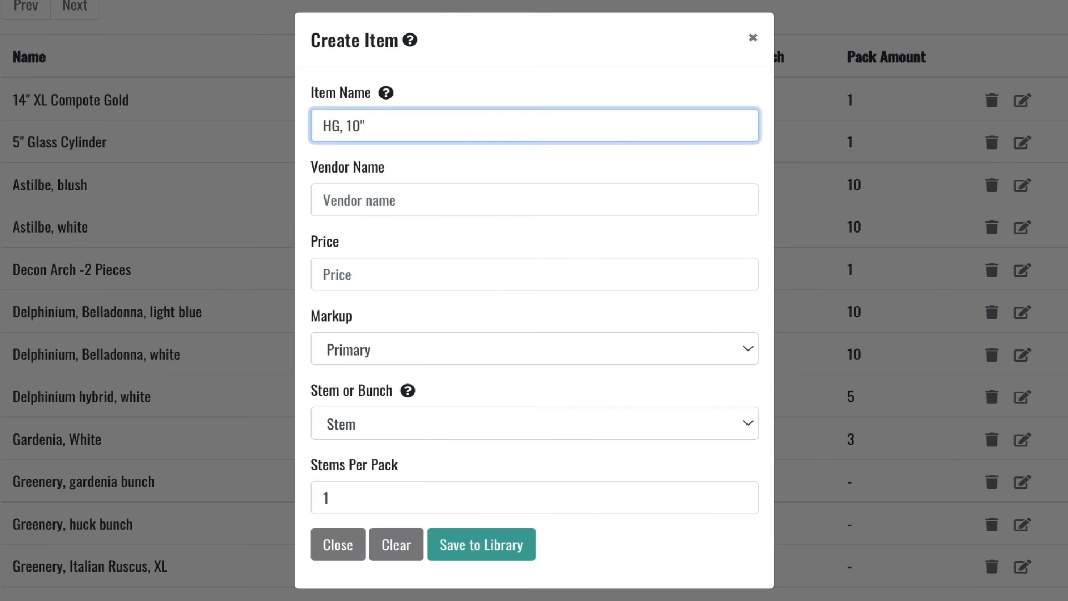
{"action": "type", "text": "Compote"}
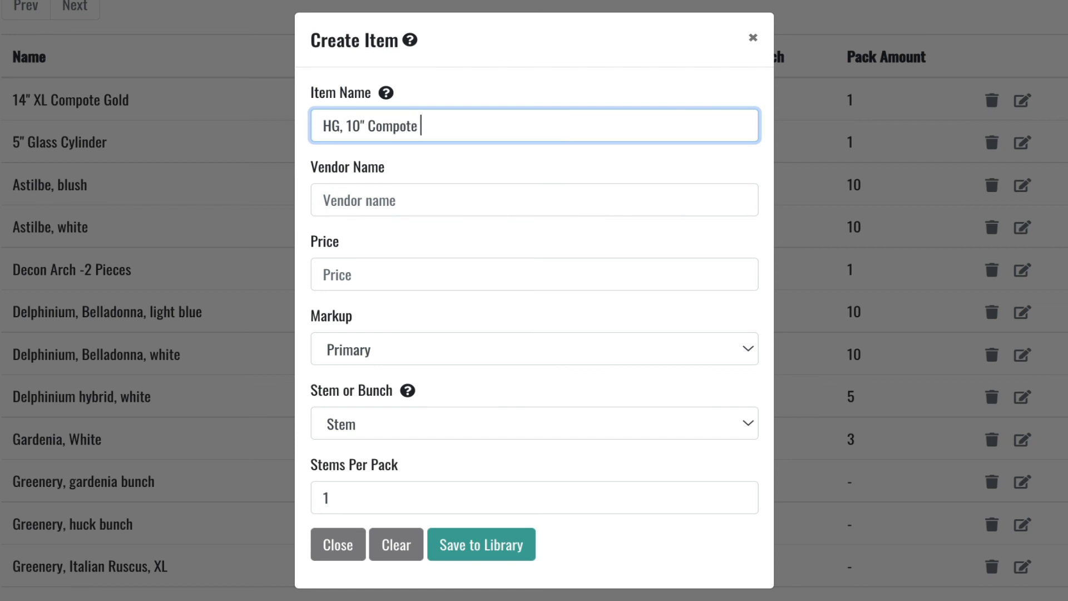
{"action": "type", "text": "Gold"}
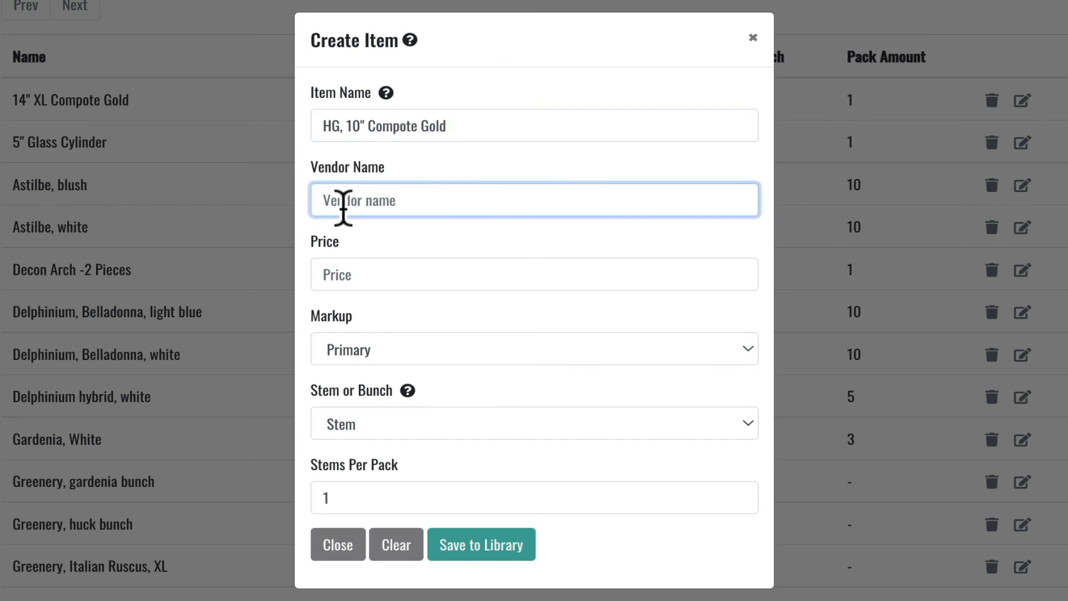
Step: Set vendor Supplies, price 5, and keep the compote sold by stem
{"action": "type", "text": "Suppl"}
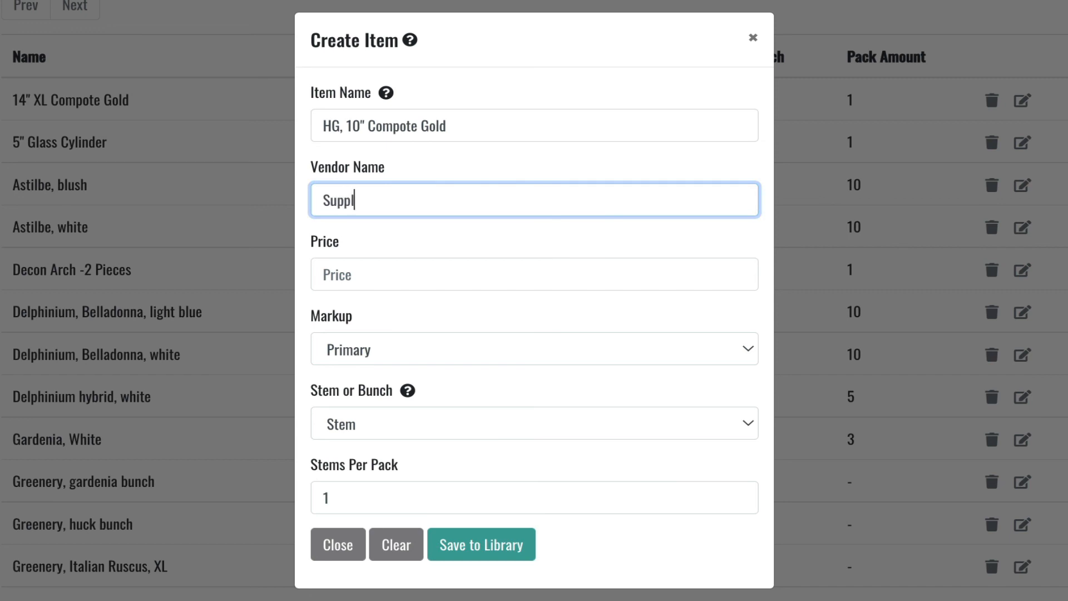
{"action": "type", "text": "ies"}
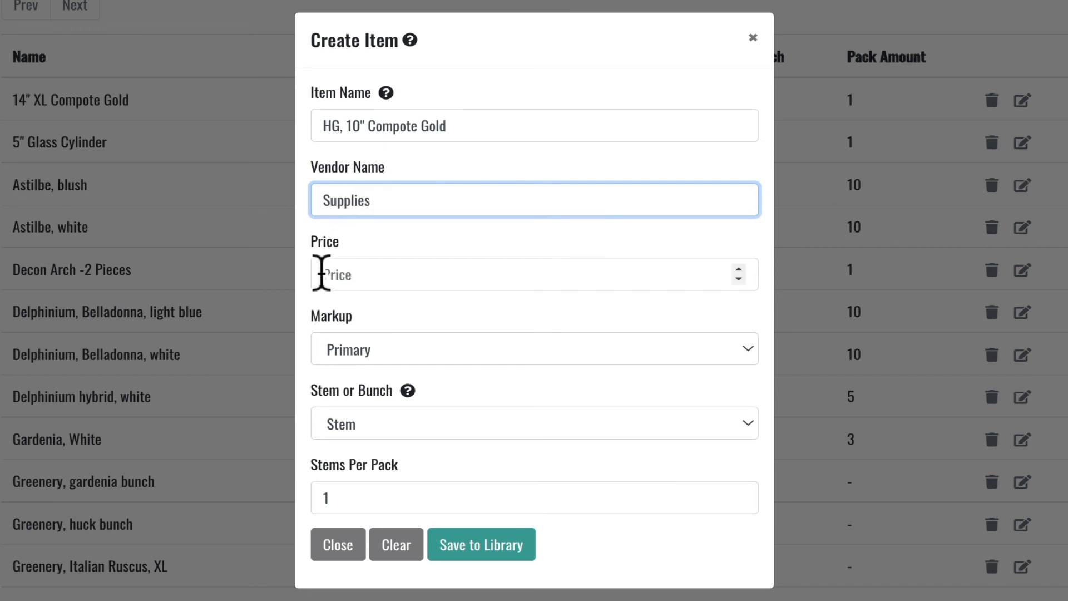
{"action": "type", "text": "5"}
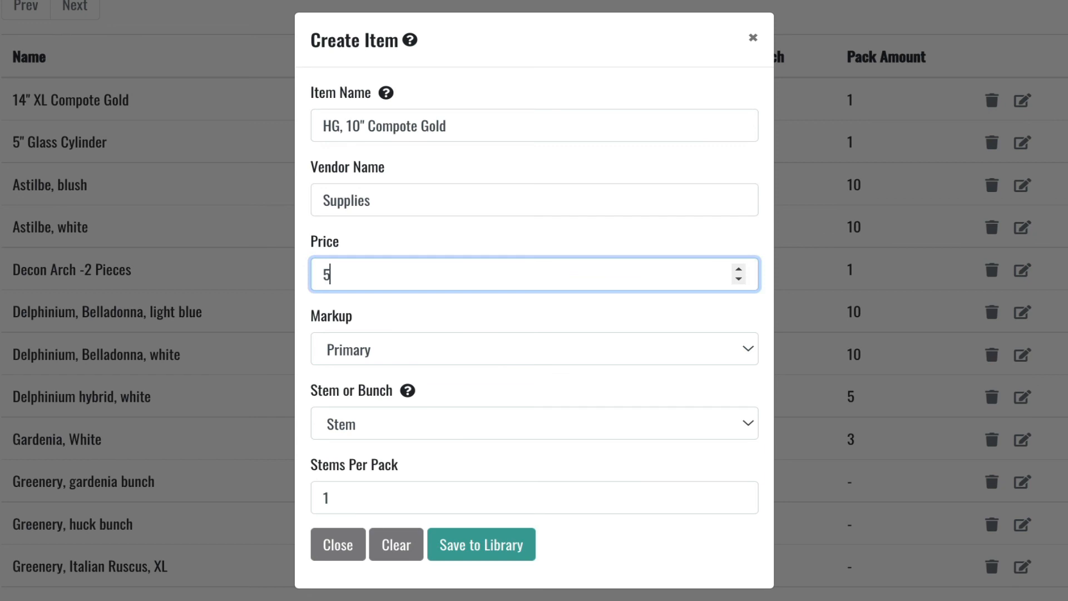
{"action": "mouse_move", "coordinate": [754, 369]}
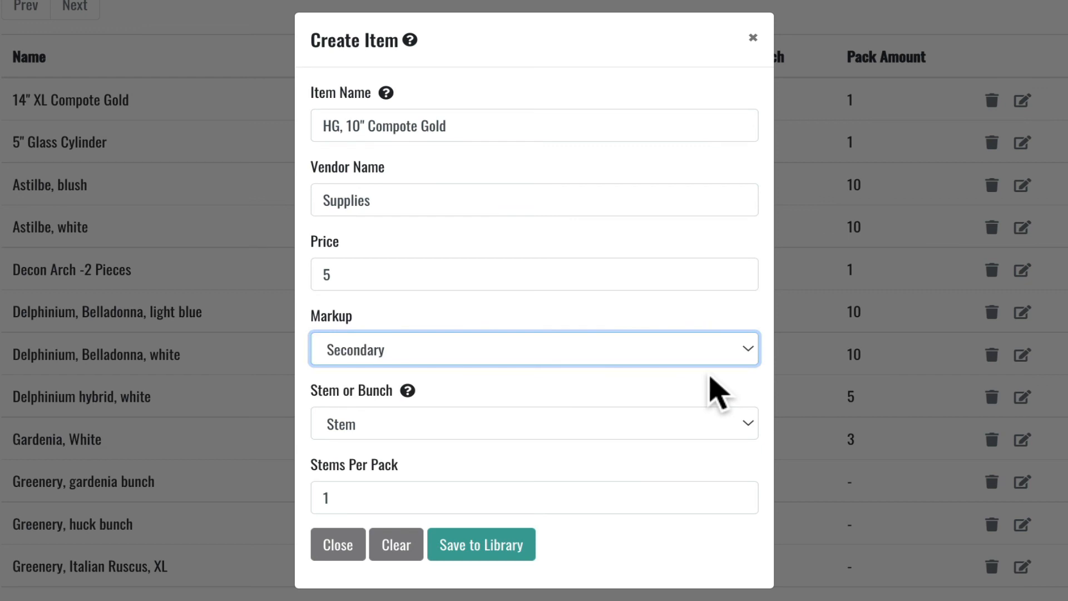
{"action": "mouse_move", "coordinate": [388, 497]}
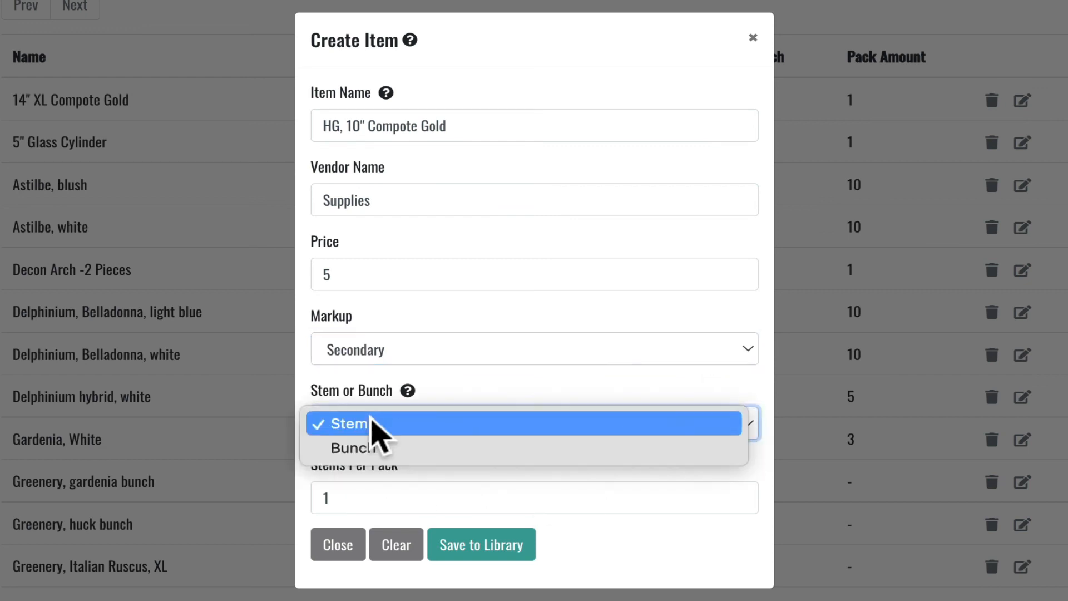
{"action": "left_click", "coordinate": [349, 423]}
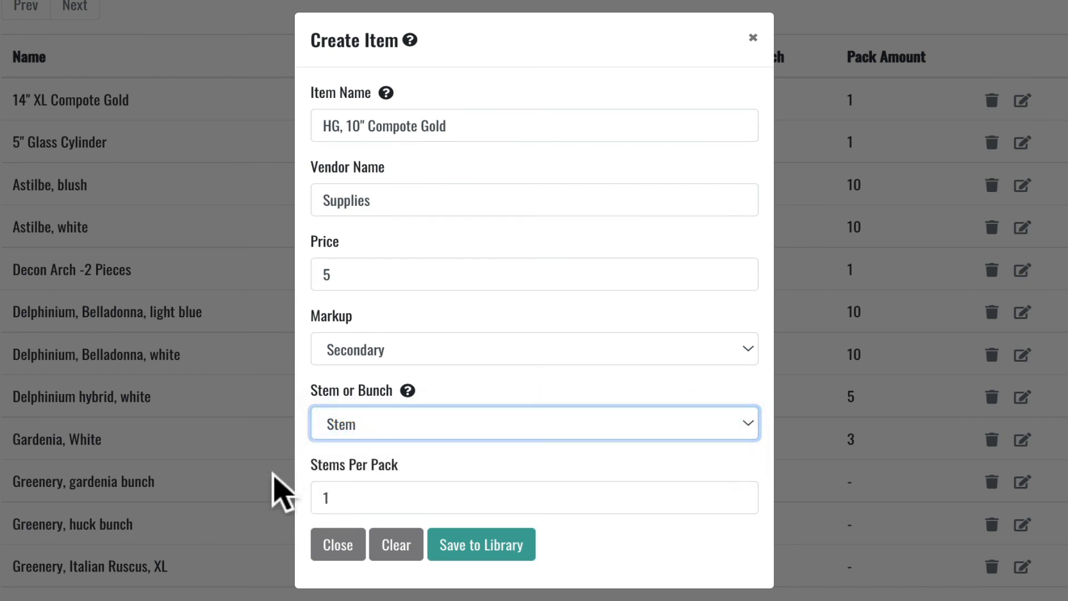
{"action": "mouse_move", "coordinate": [380, 488]}
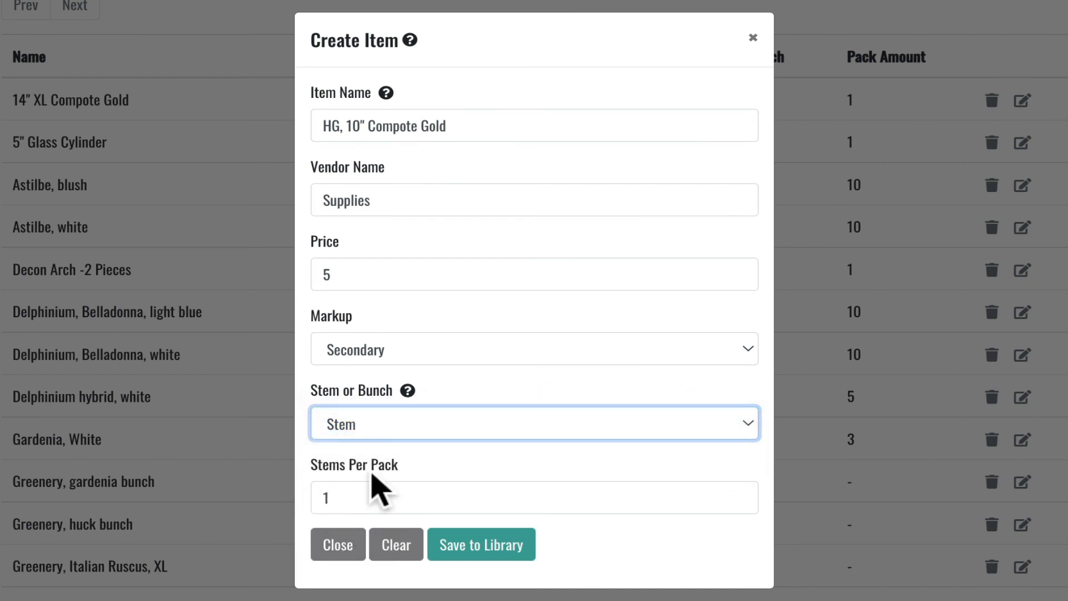